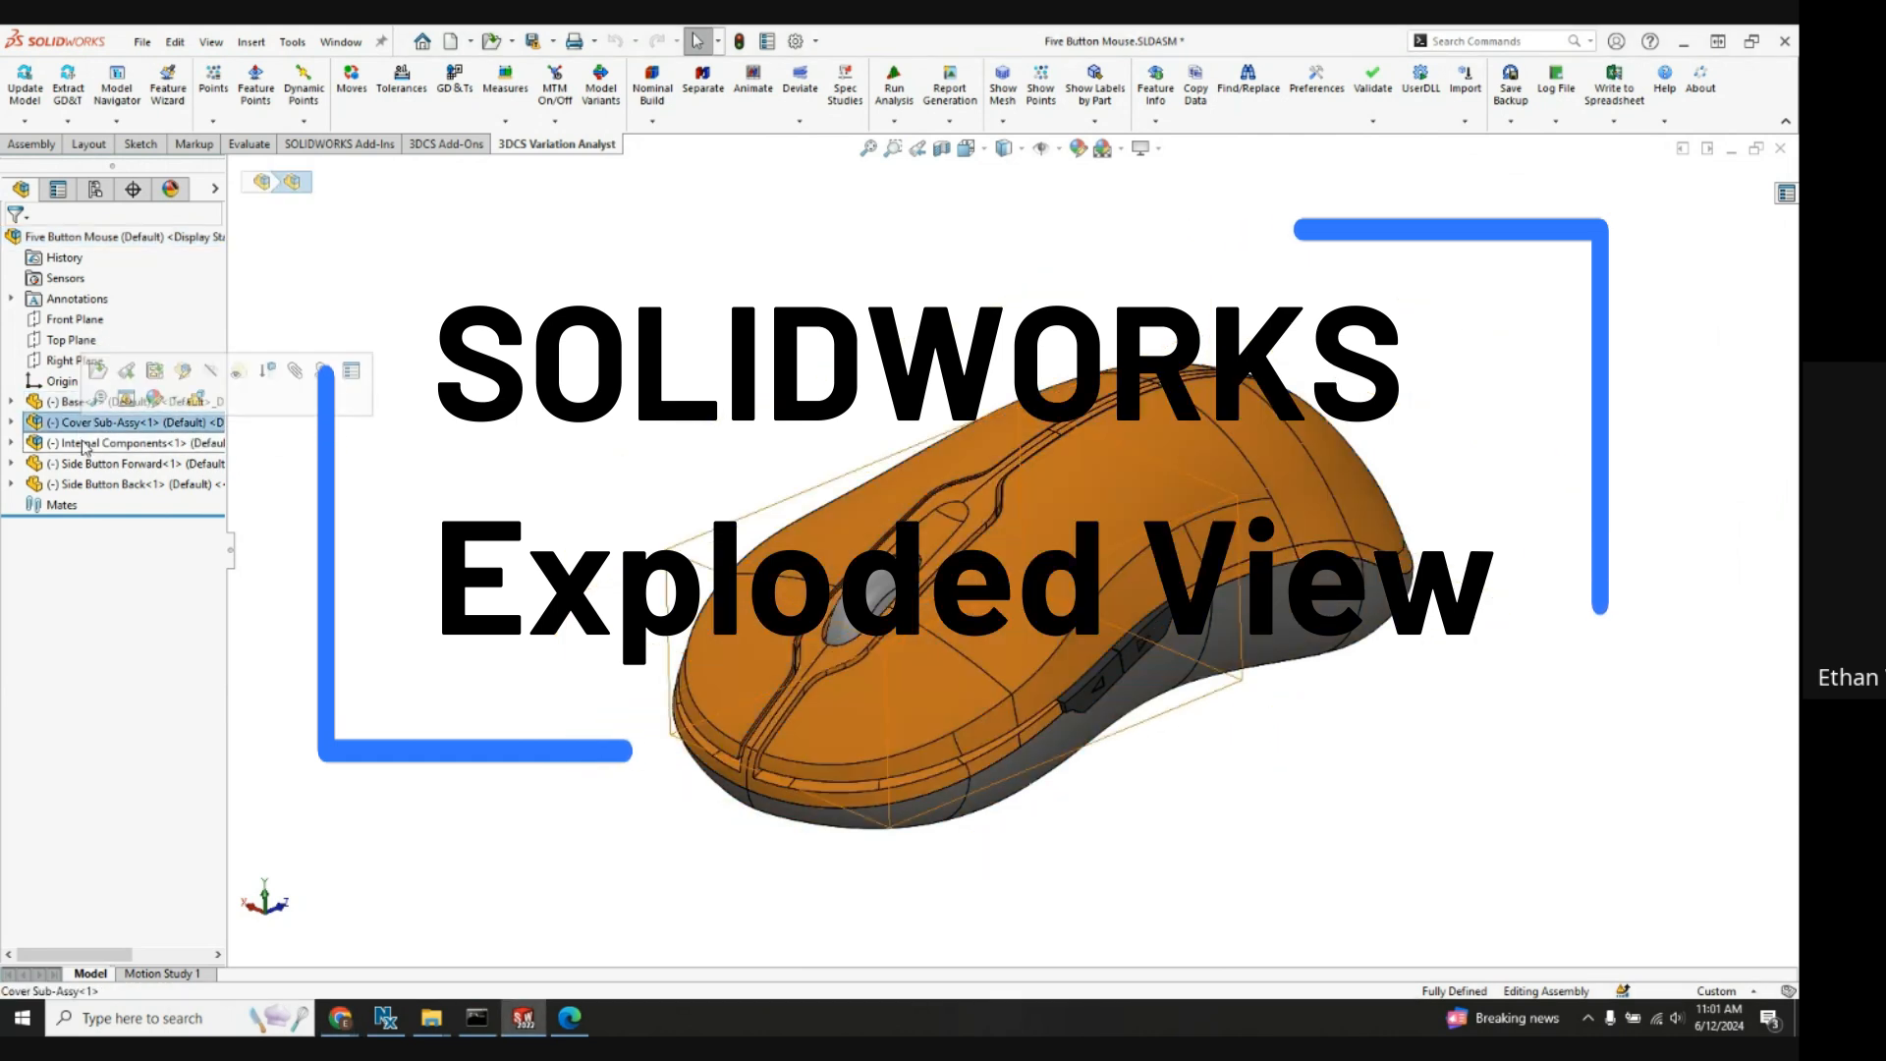
Step: Open the Cover Sub-Assy and bring up its Default configuration's actions in ConfigurationManager
left_click(139, 441)
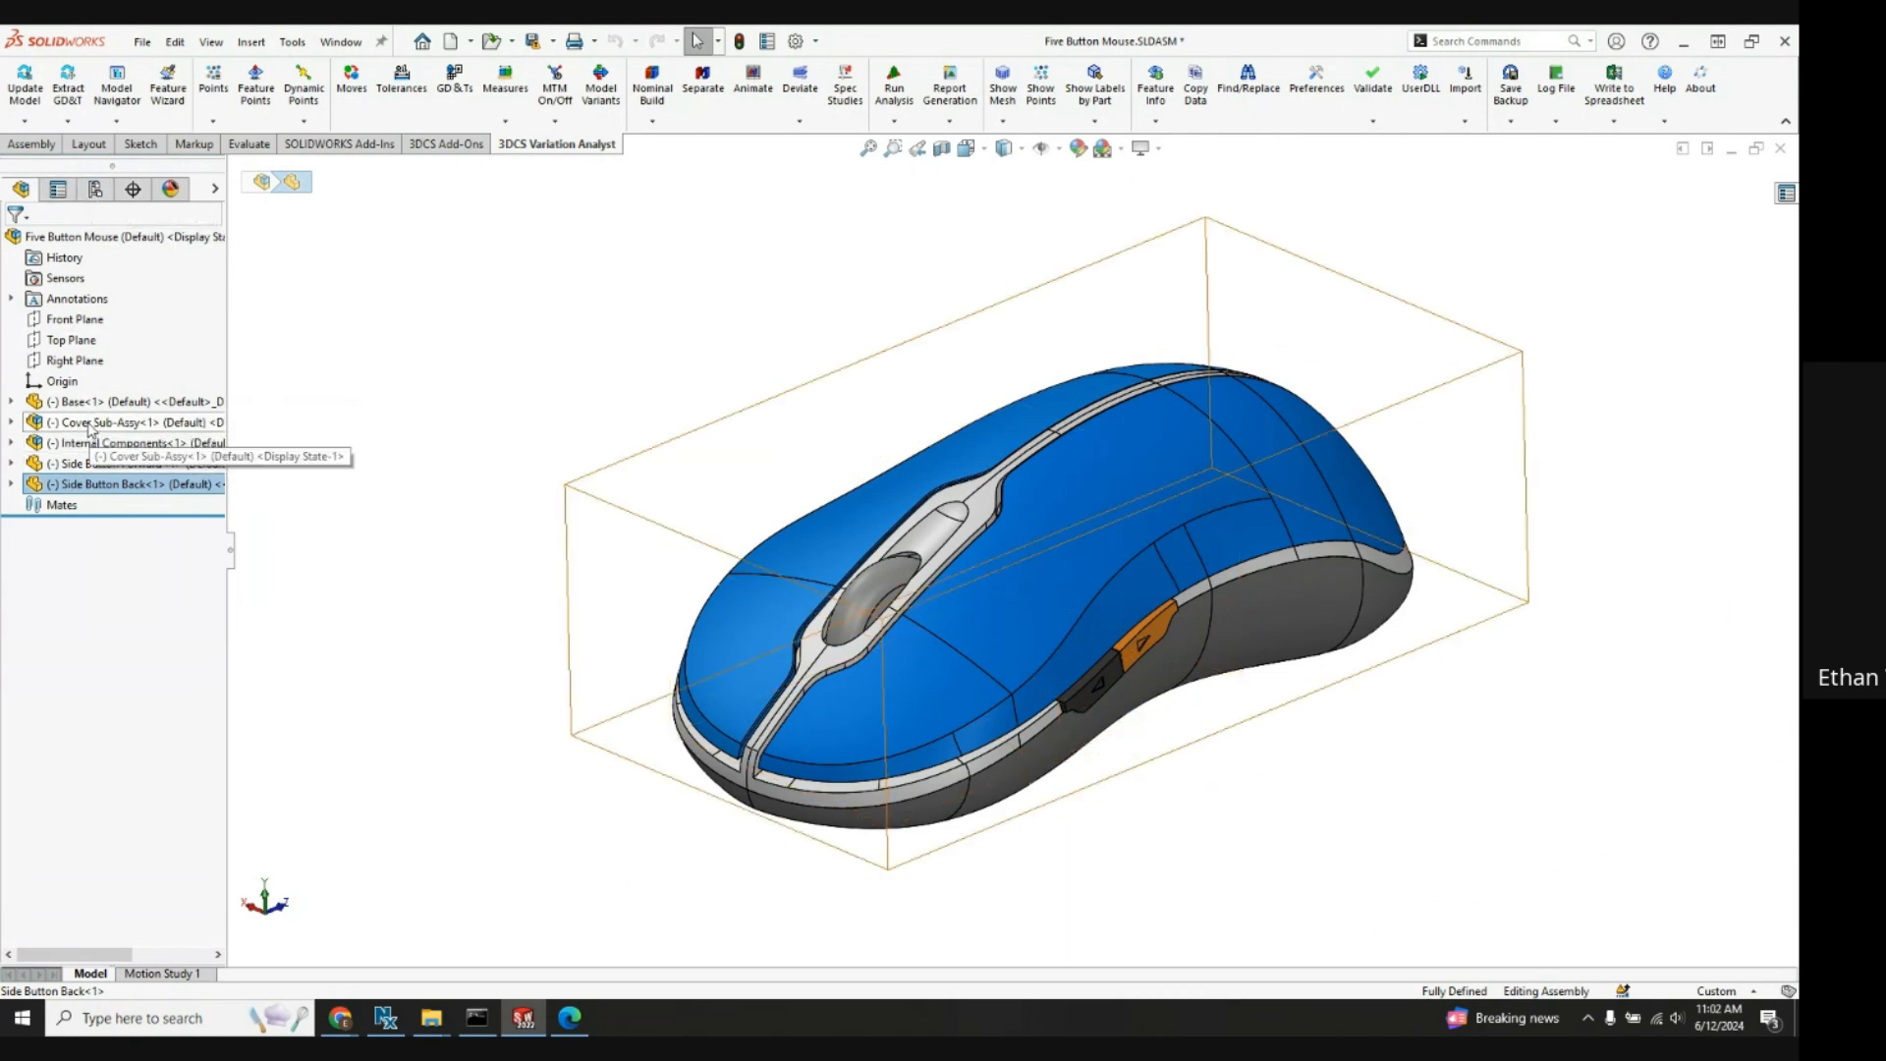
left_click(120, 422)
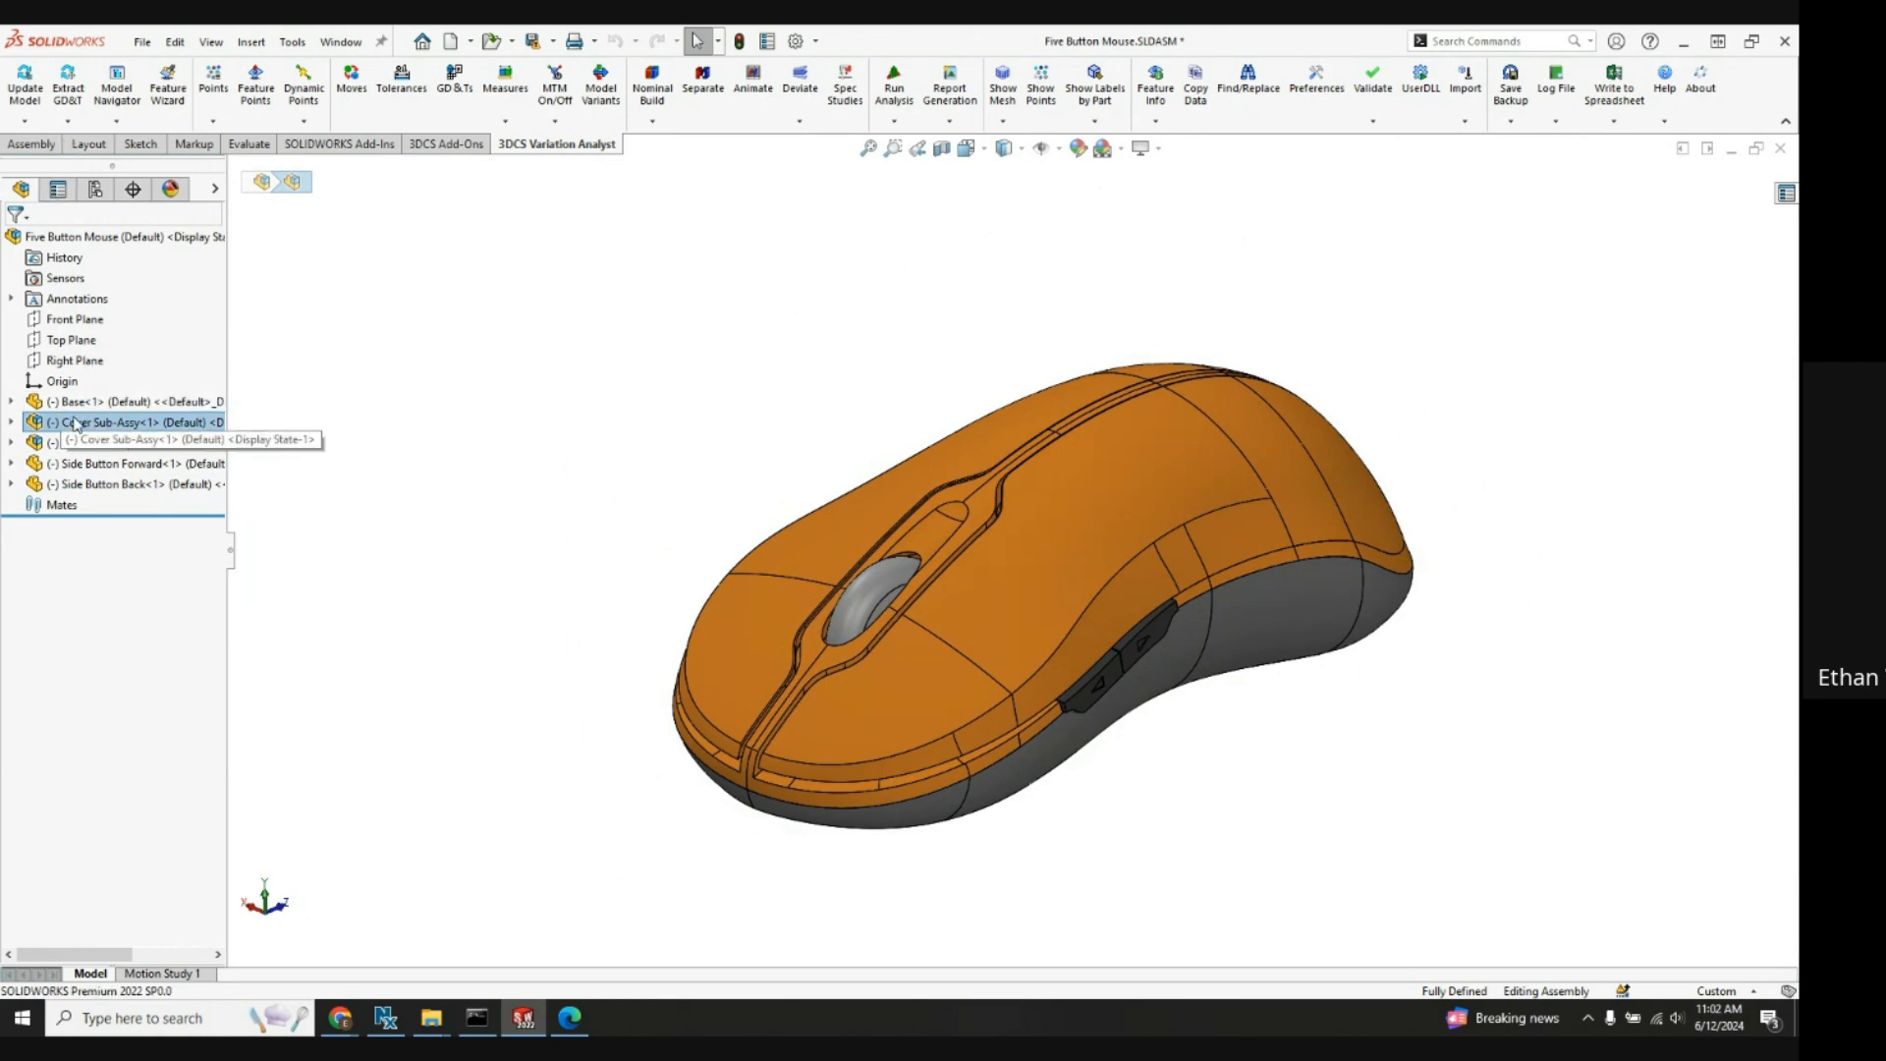
mouse_move(81, 424)
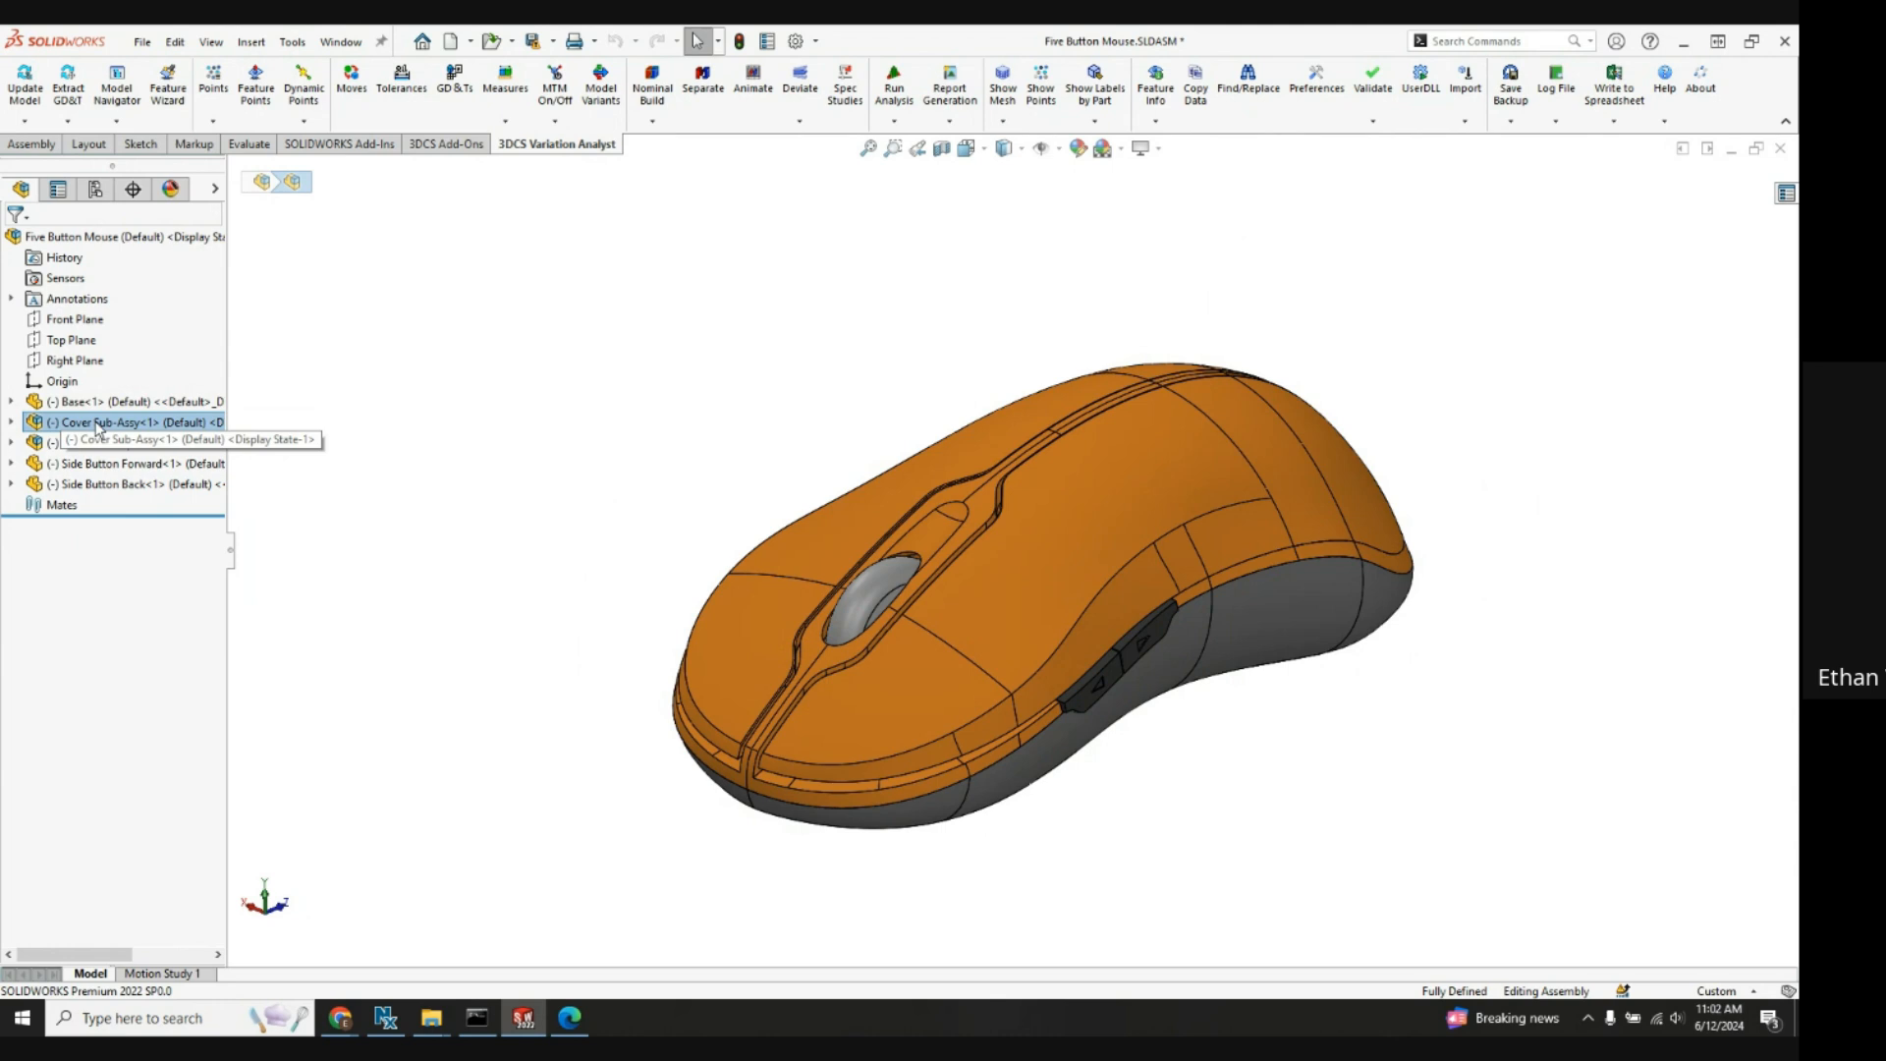
right_click(132, 423)
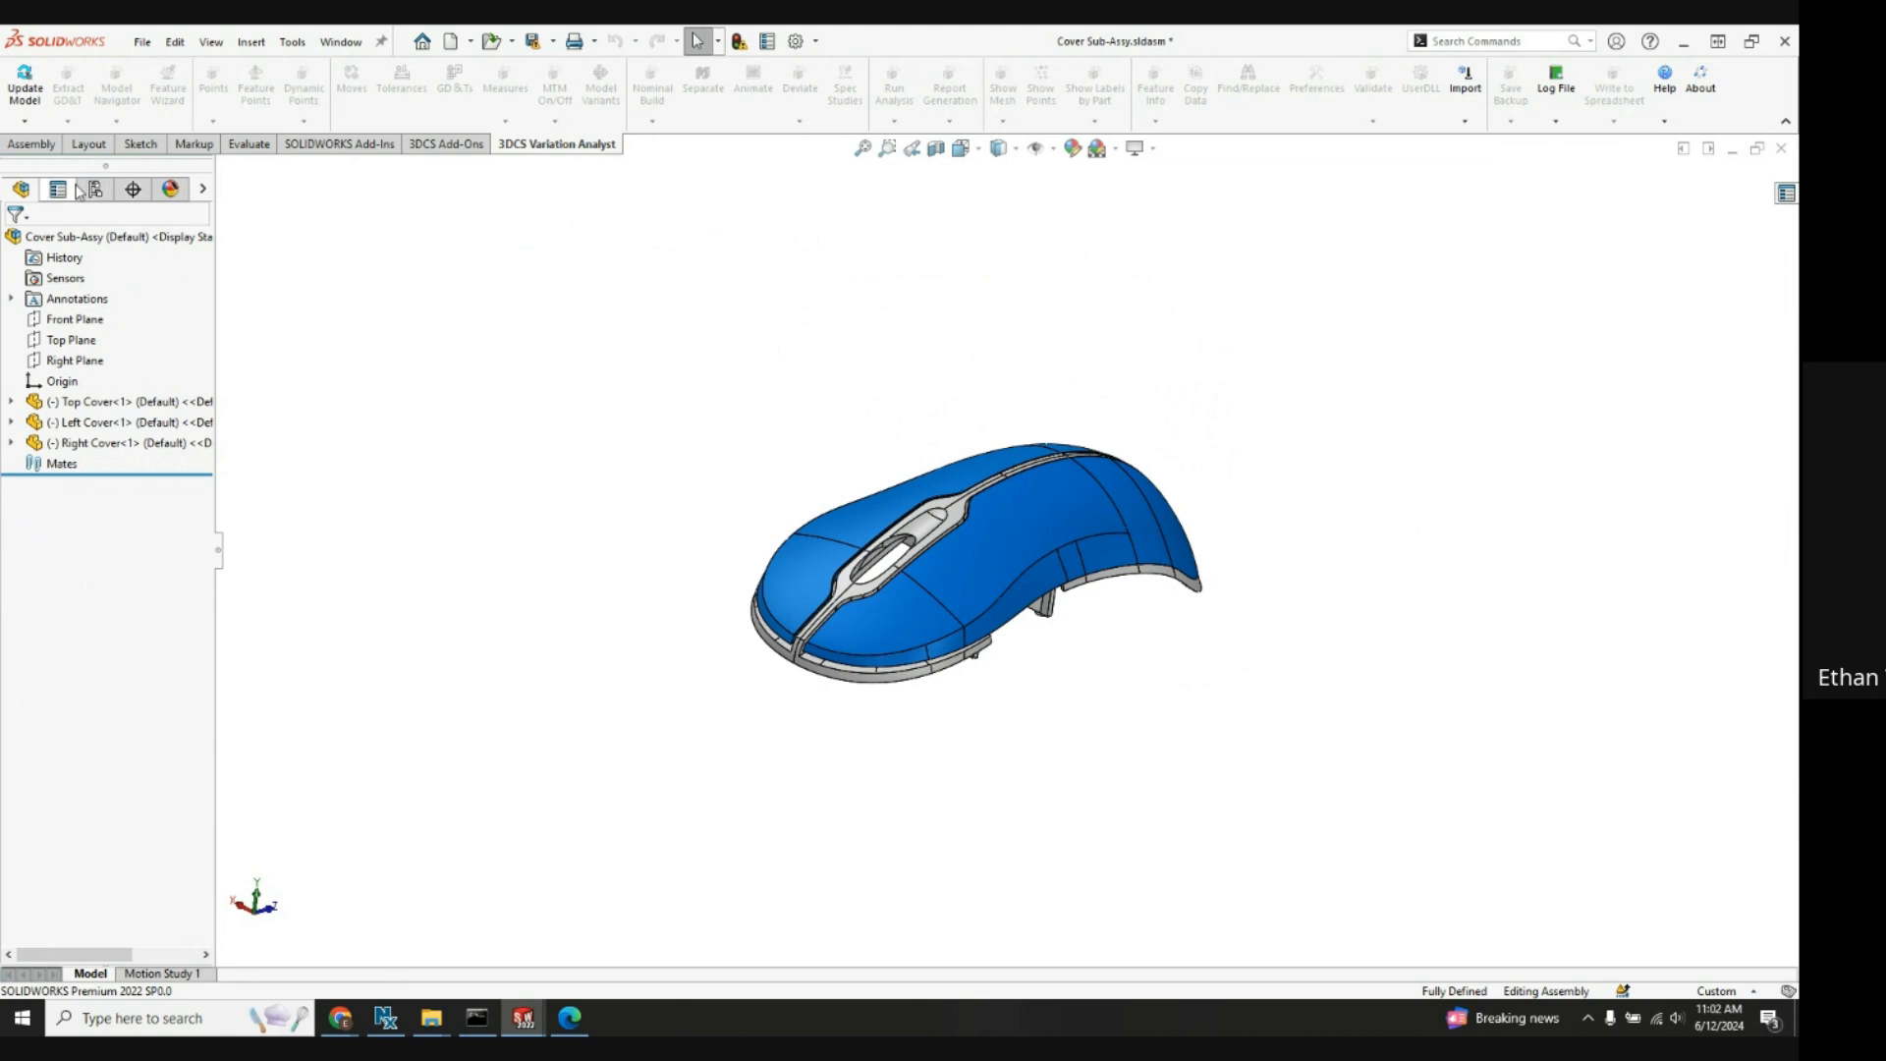
mouse_move(95, 189)
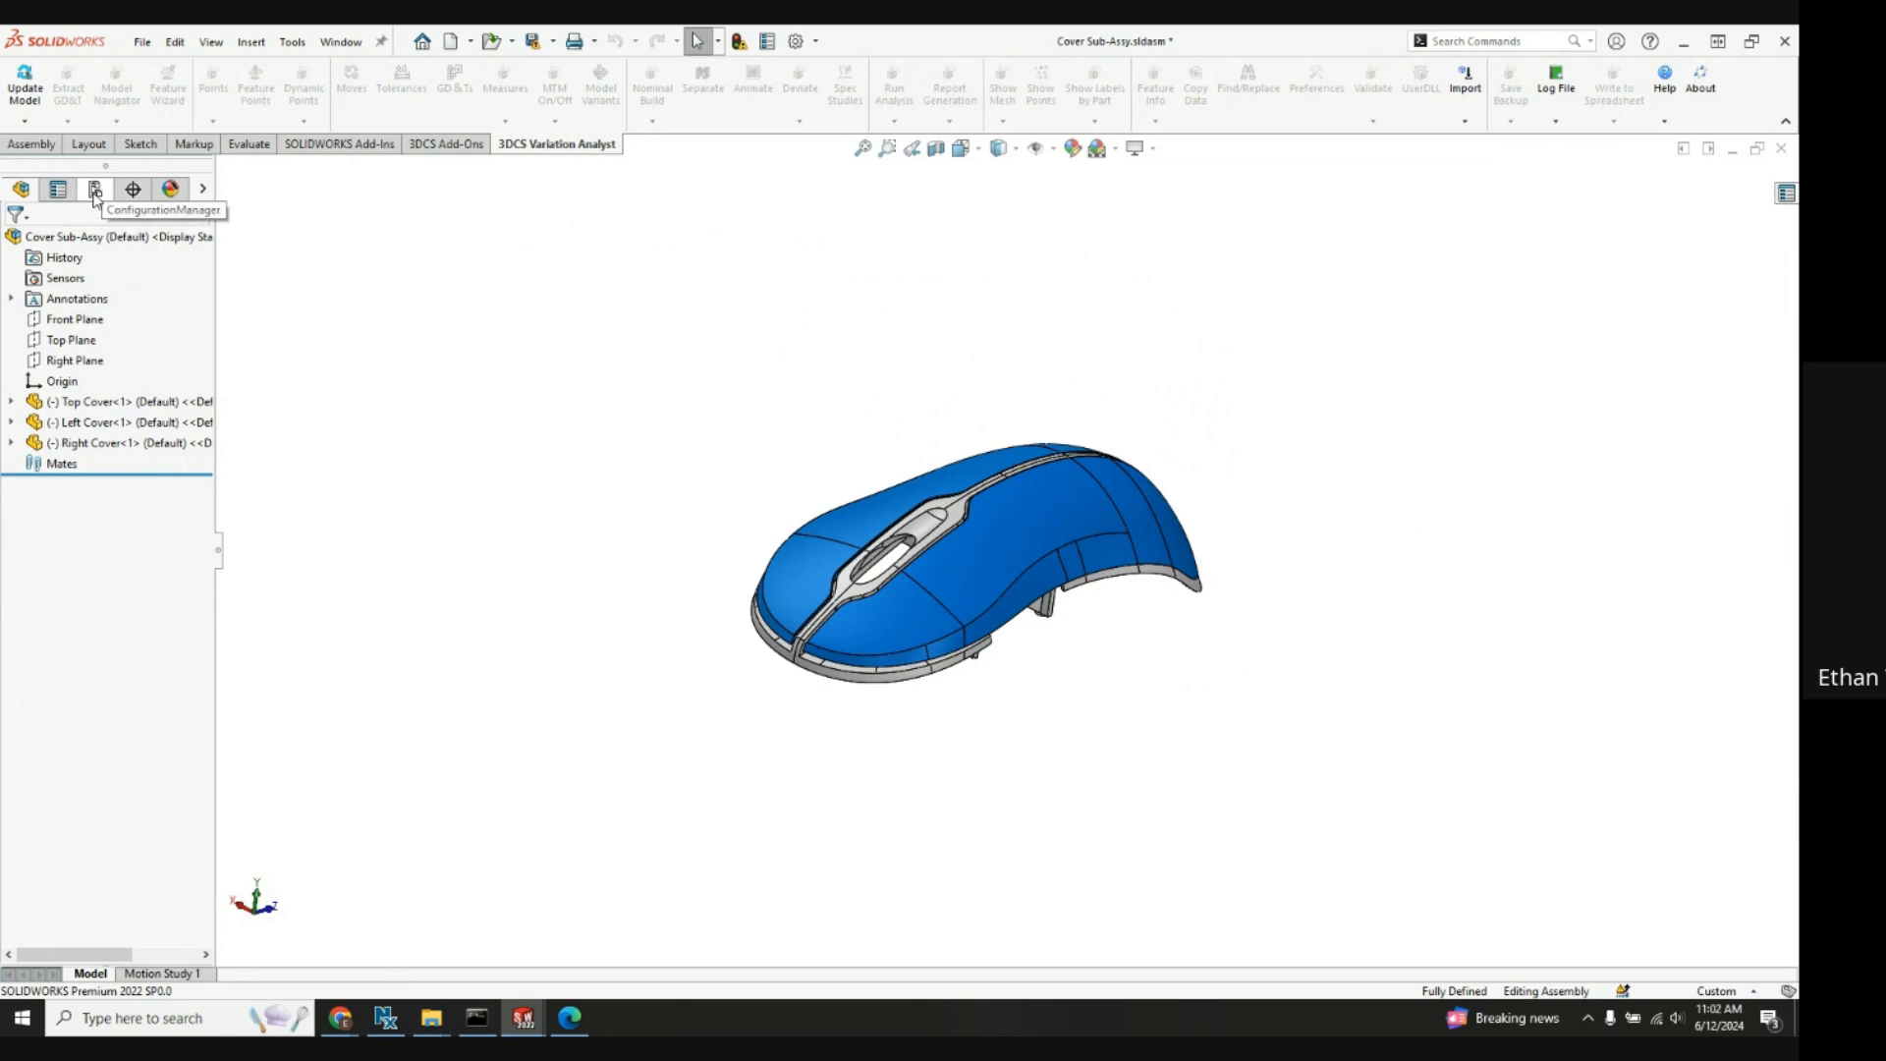
left_click(94, 189)
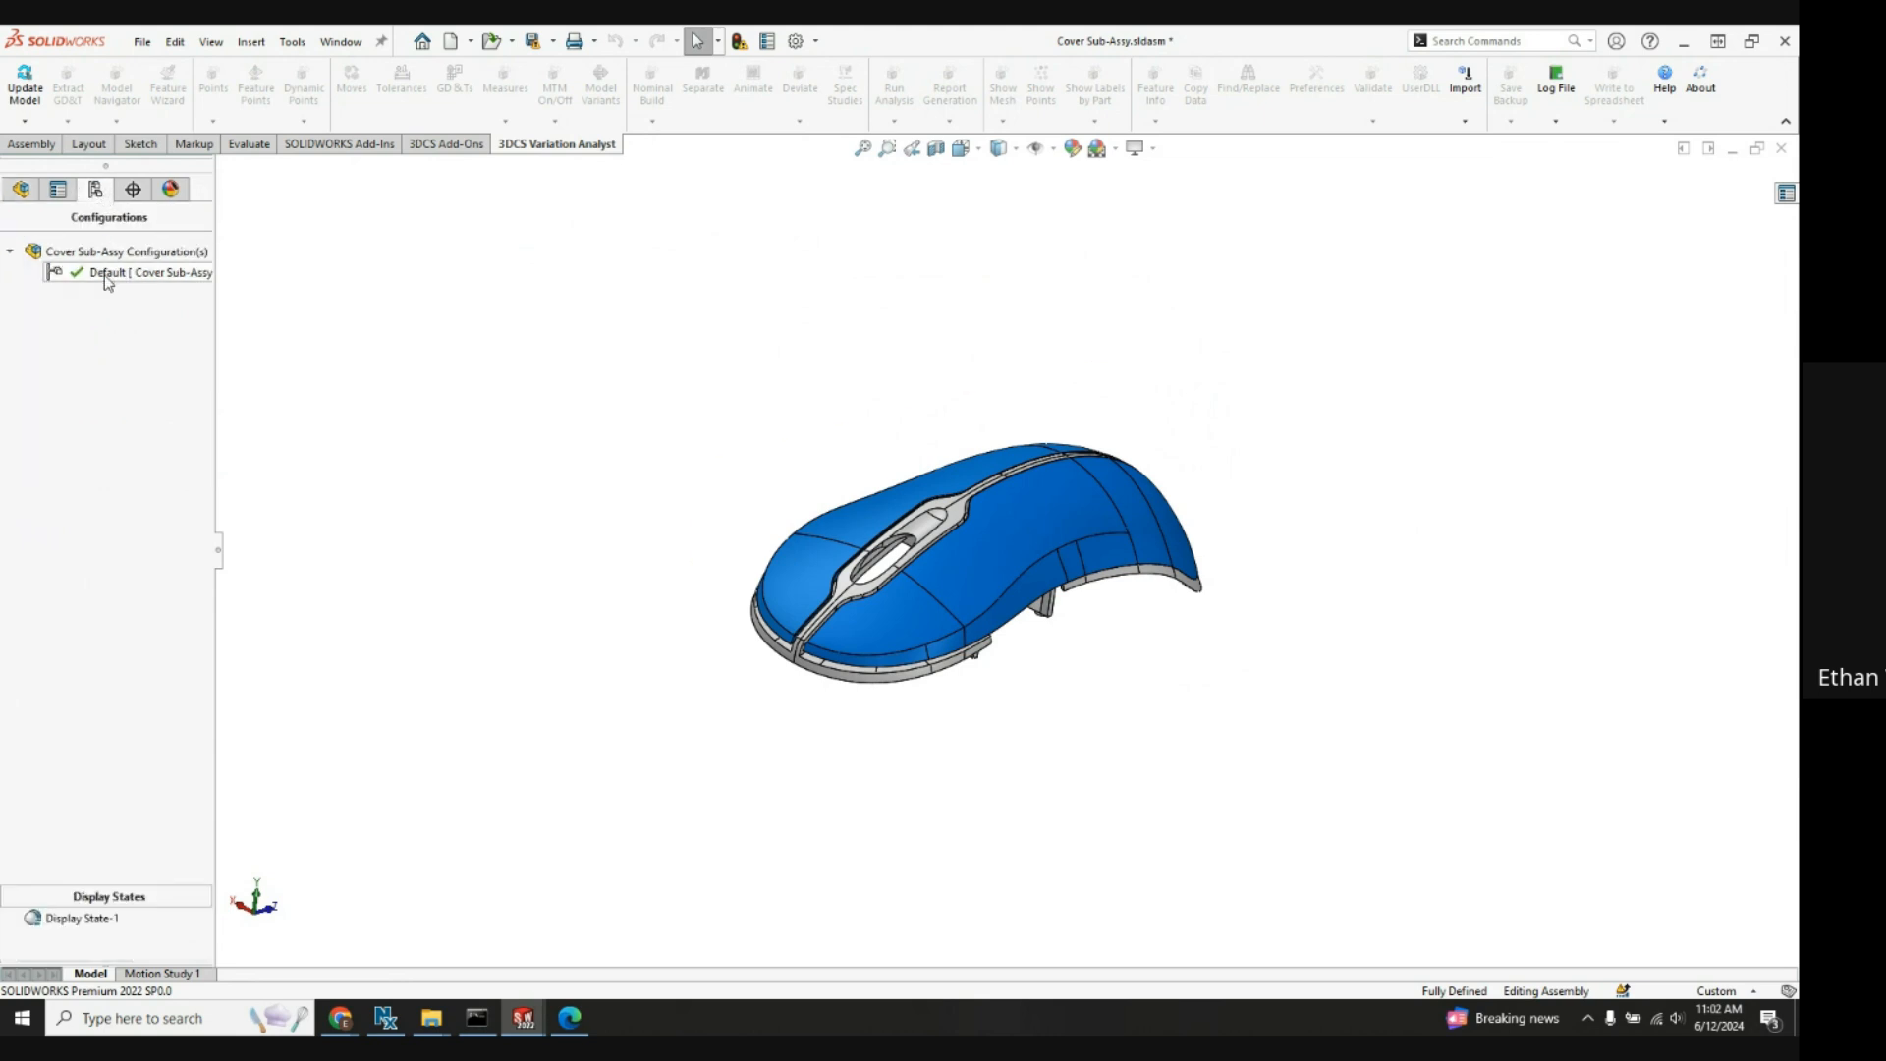
right_click(132, 272)
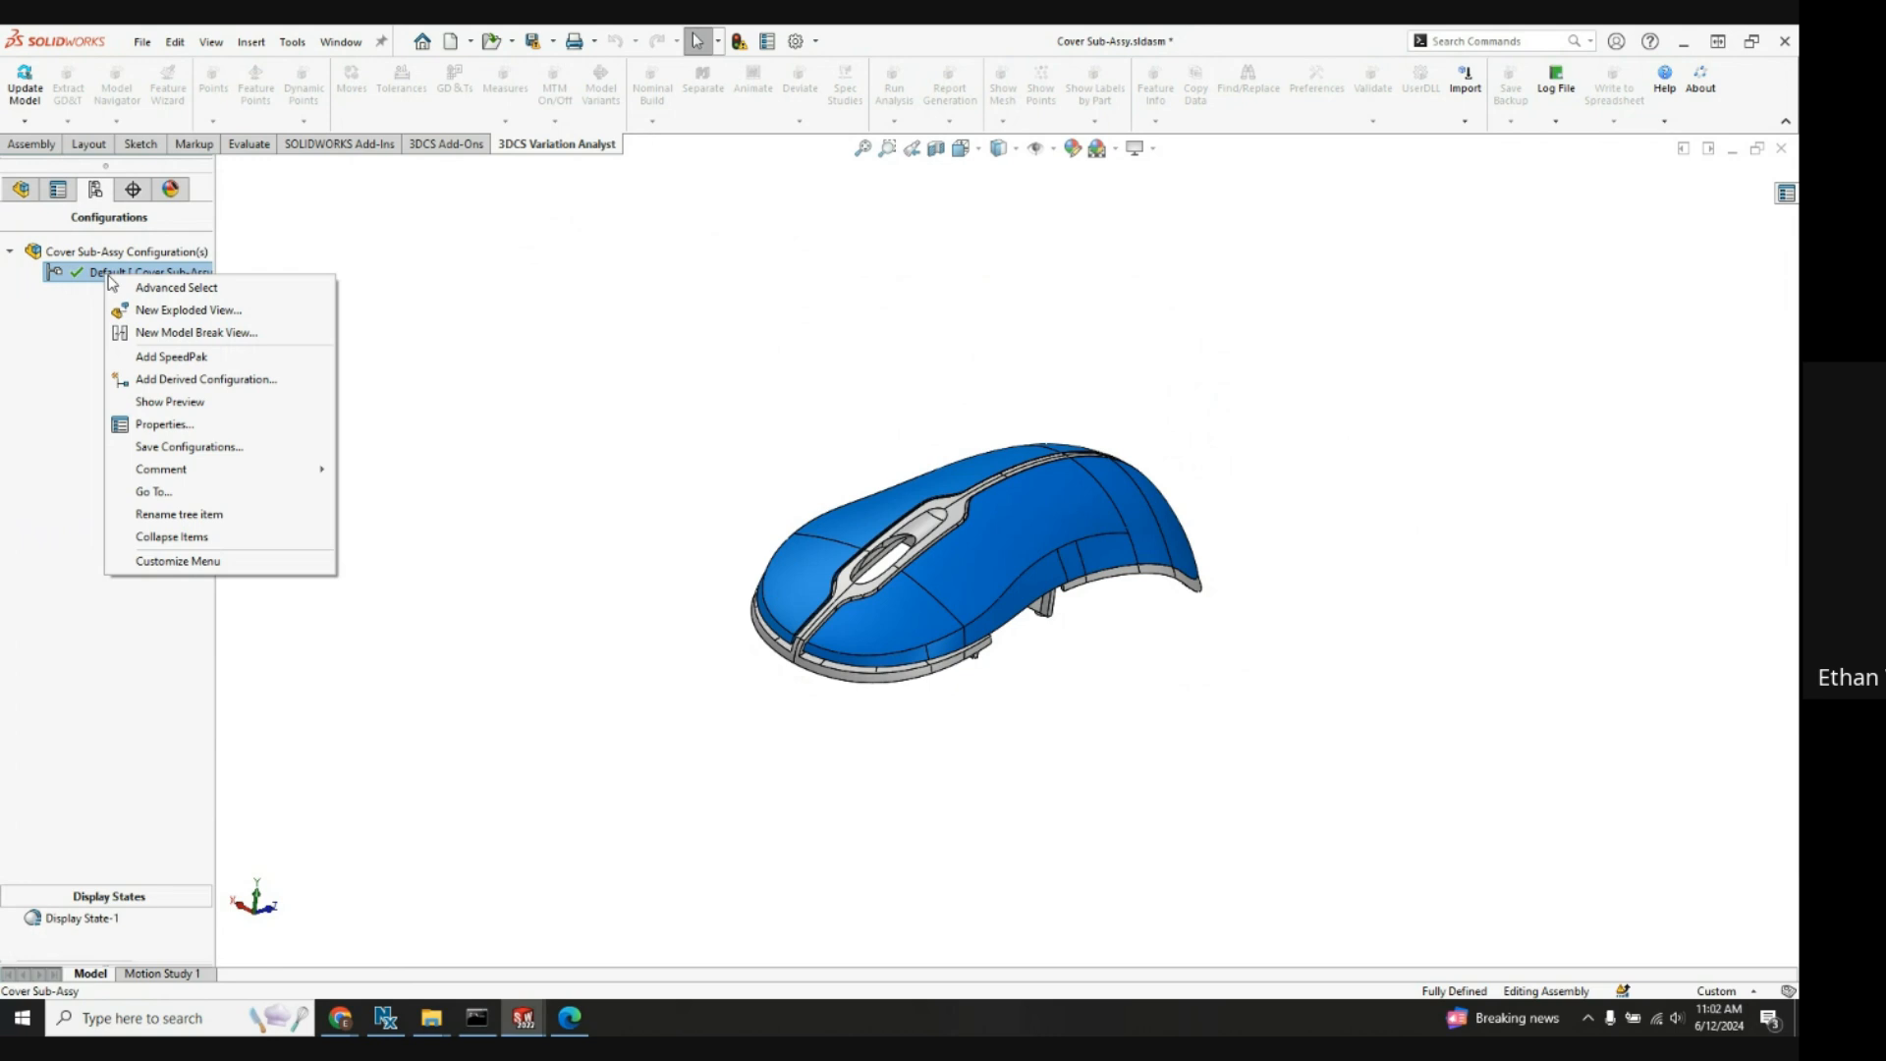
mouse_move(189, 311)
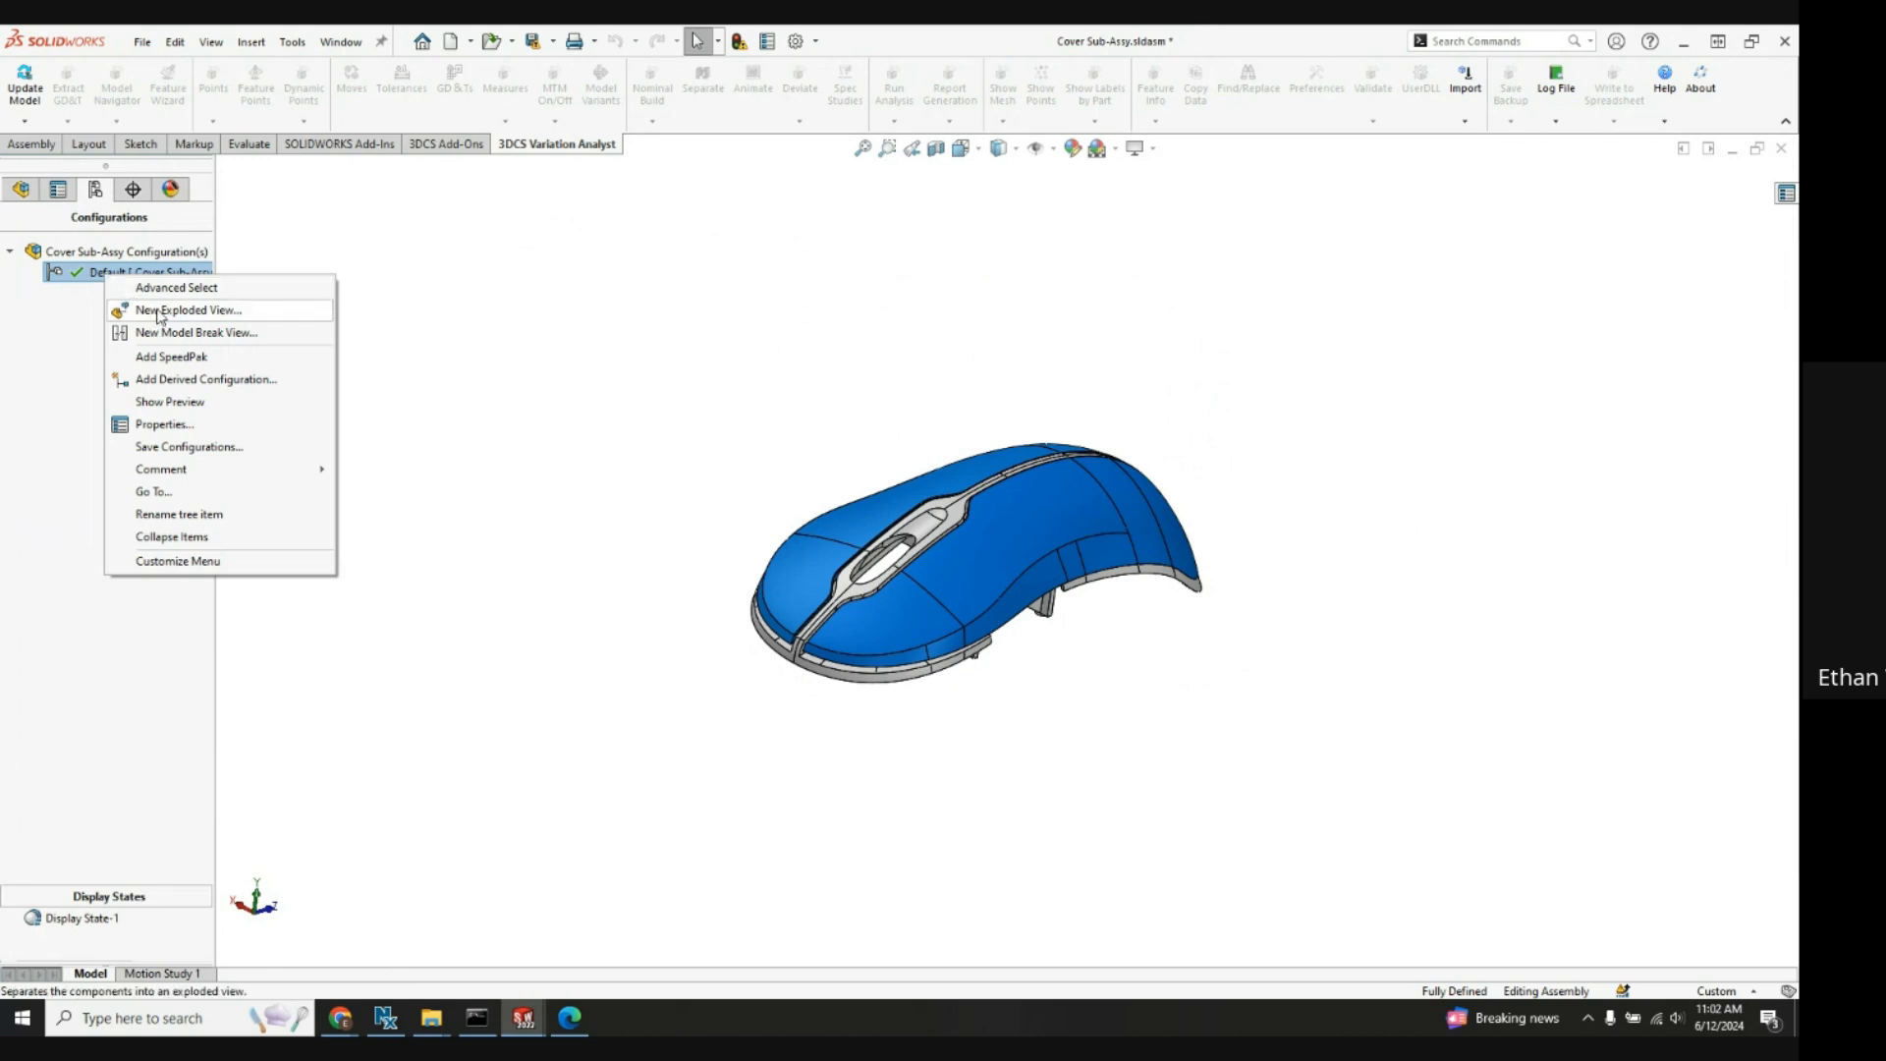
Step: Create a three-step exploded view lifting both covers along Y and moving the right cover along X
left_click(188, 310)
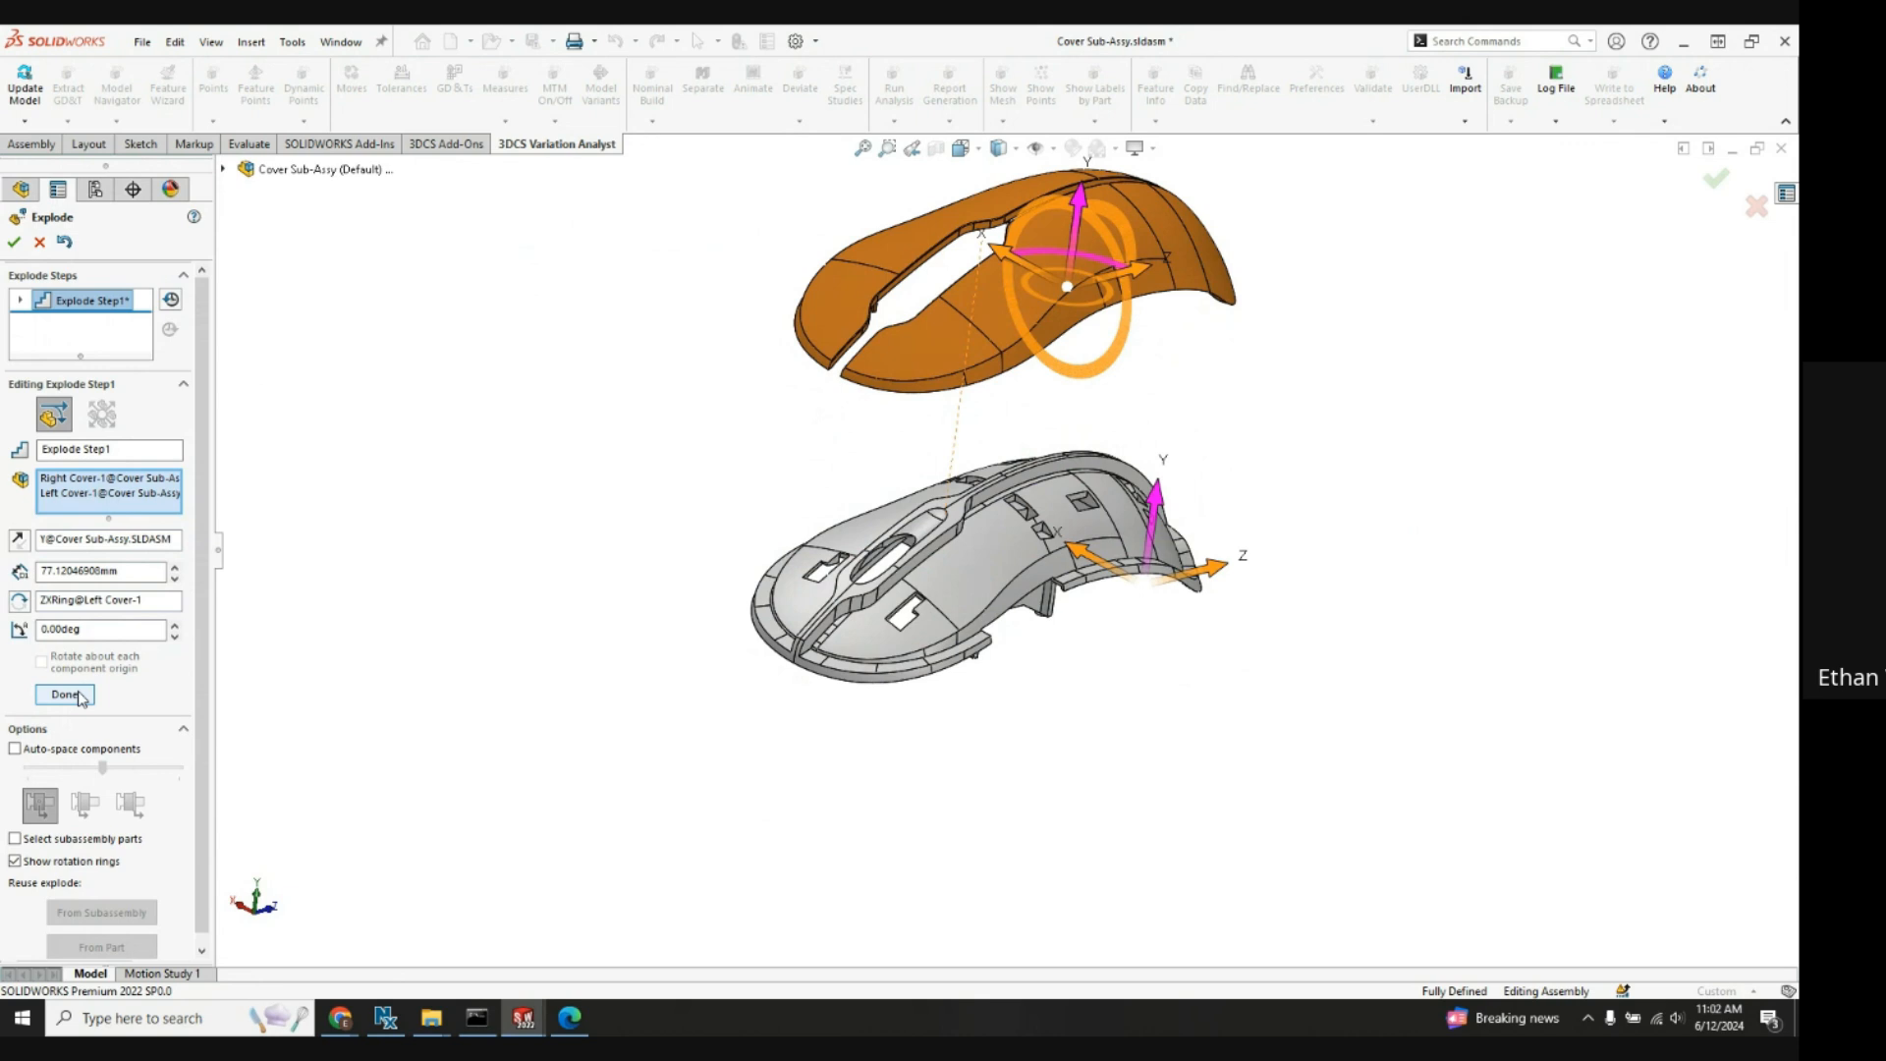
left_click(66, 695)
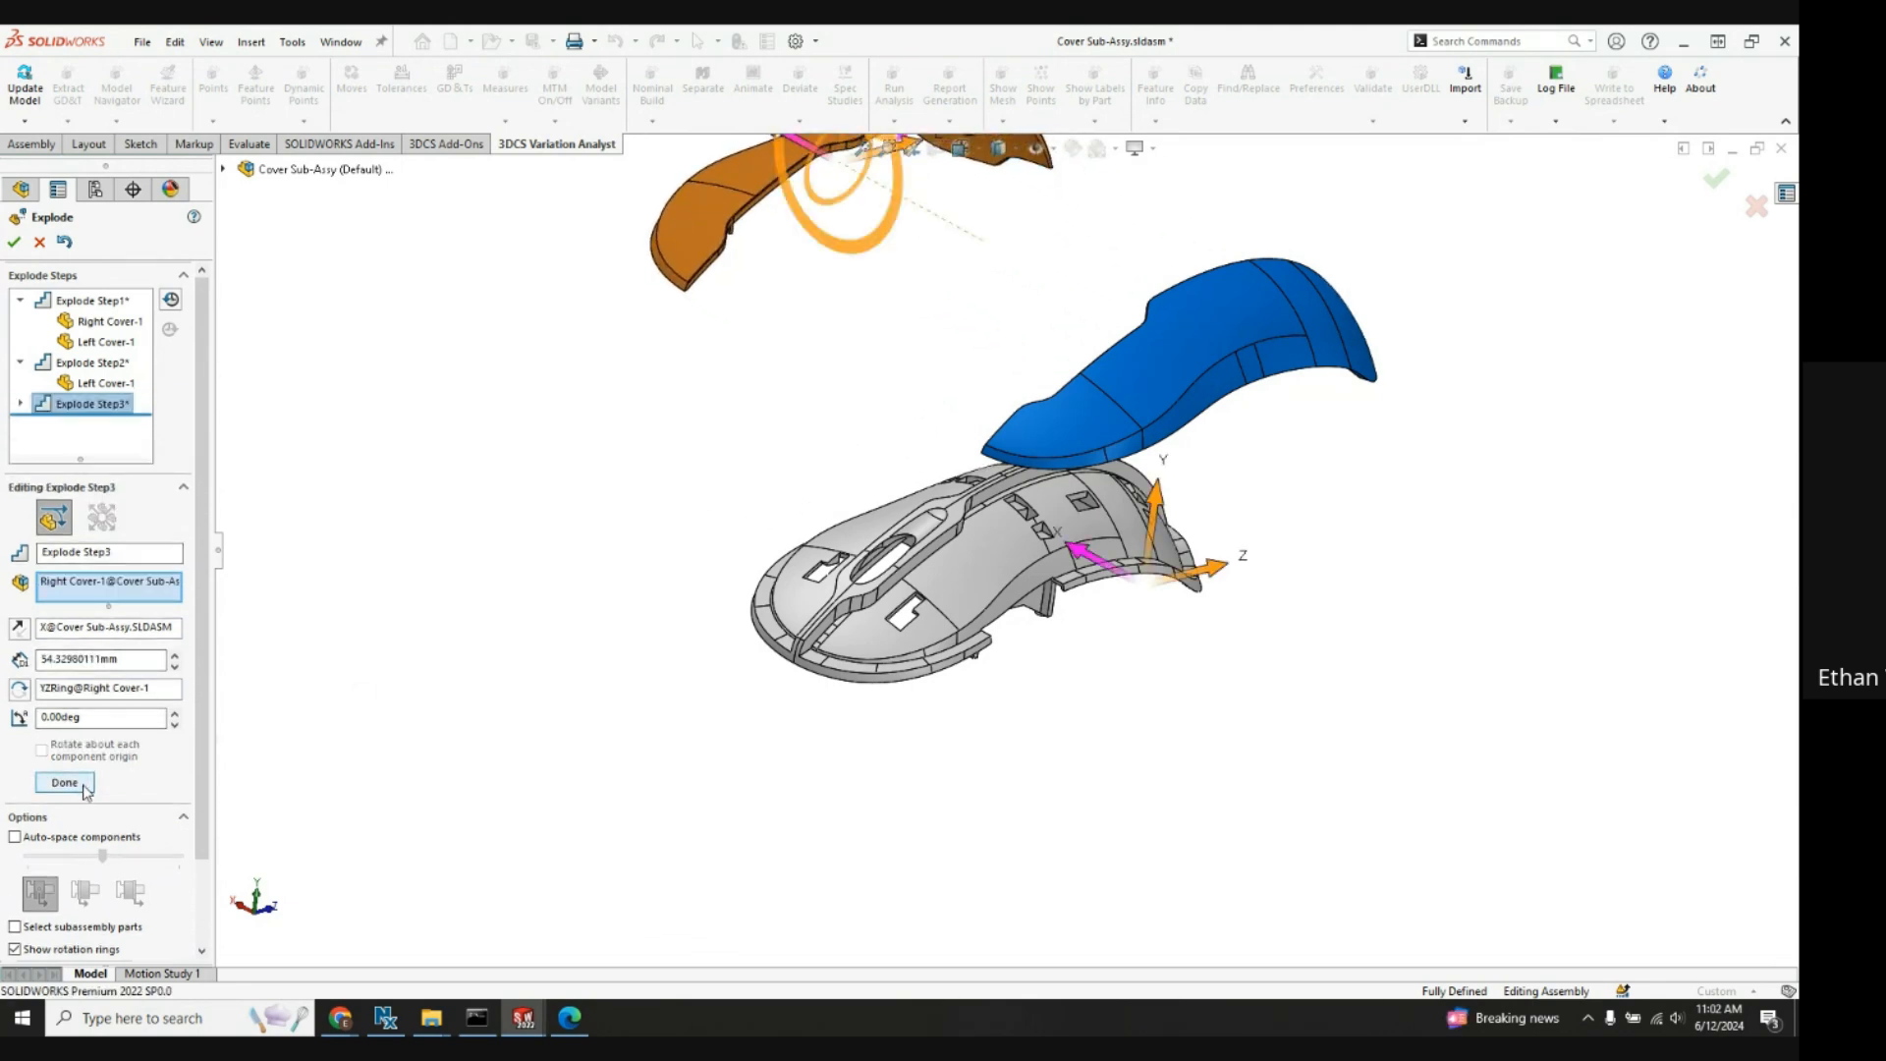
left_click(64, 782)
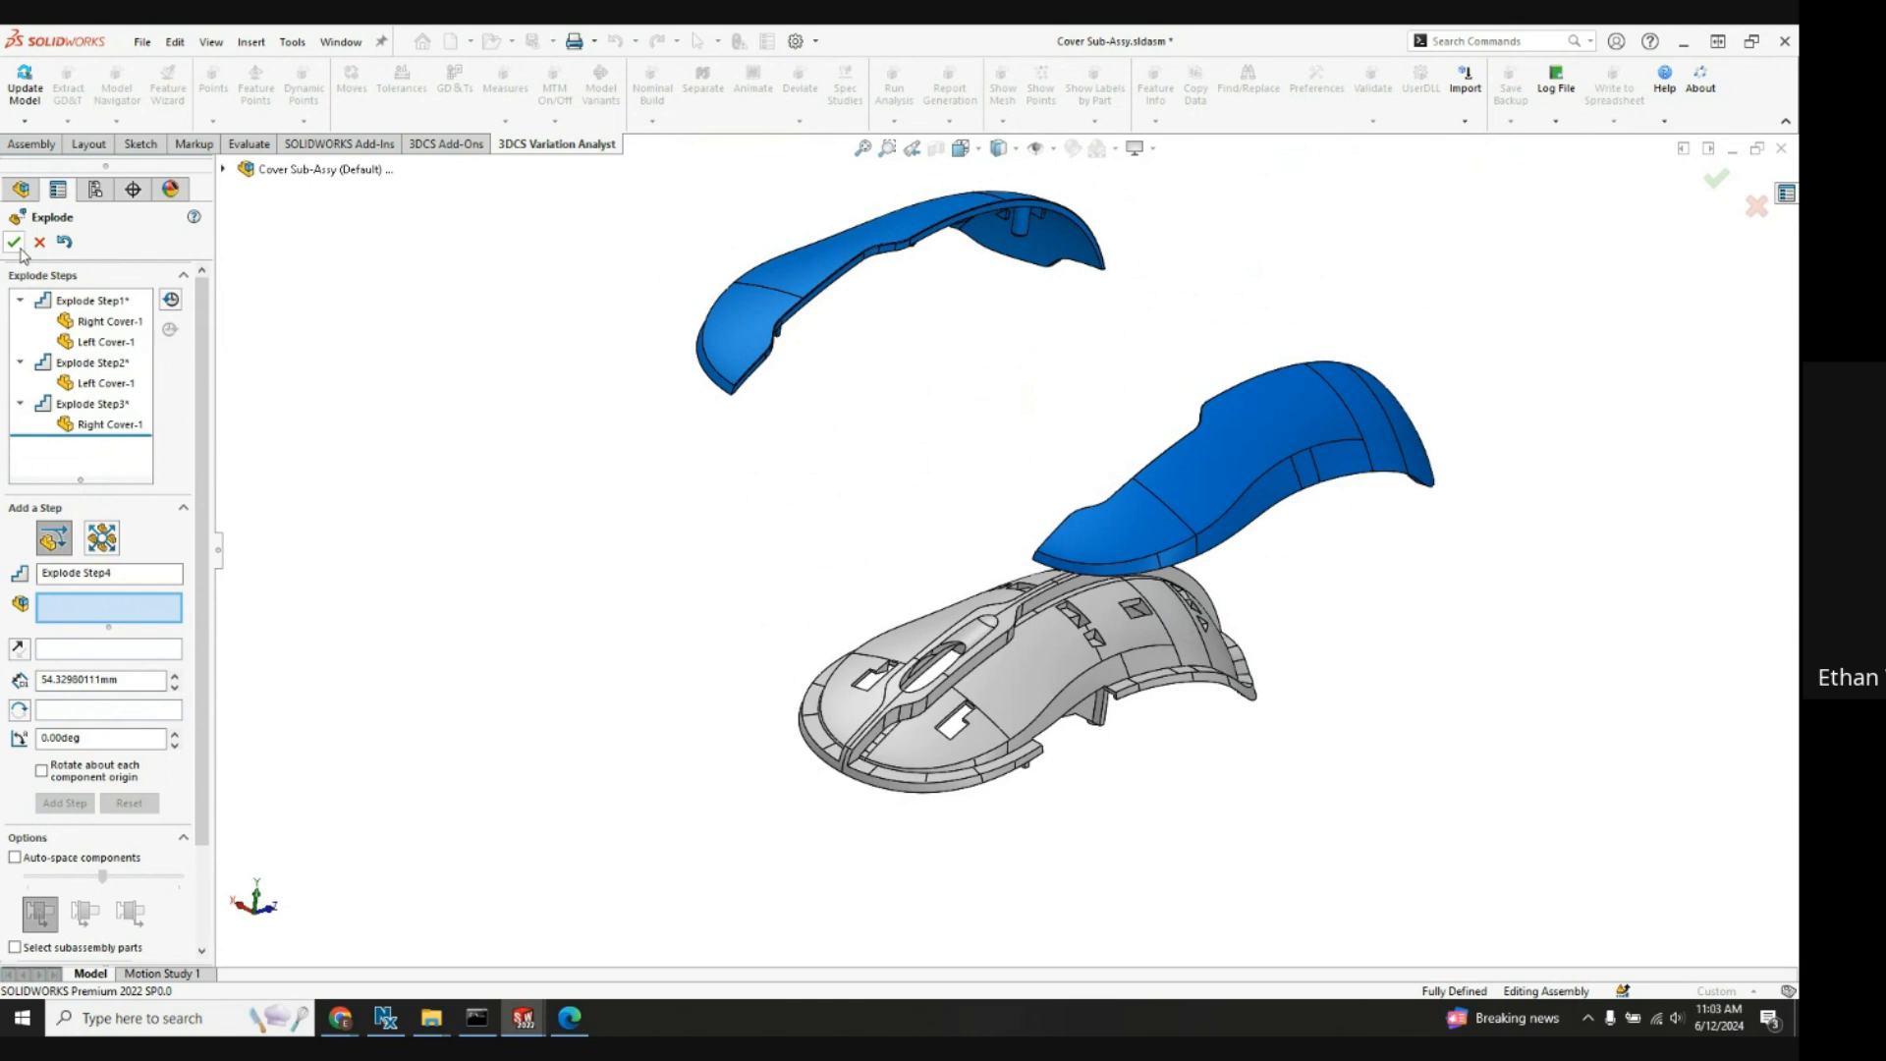
left_click(21, 242)
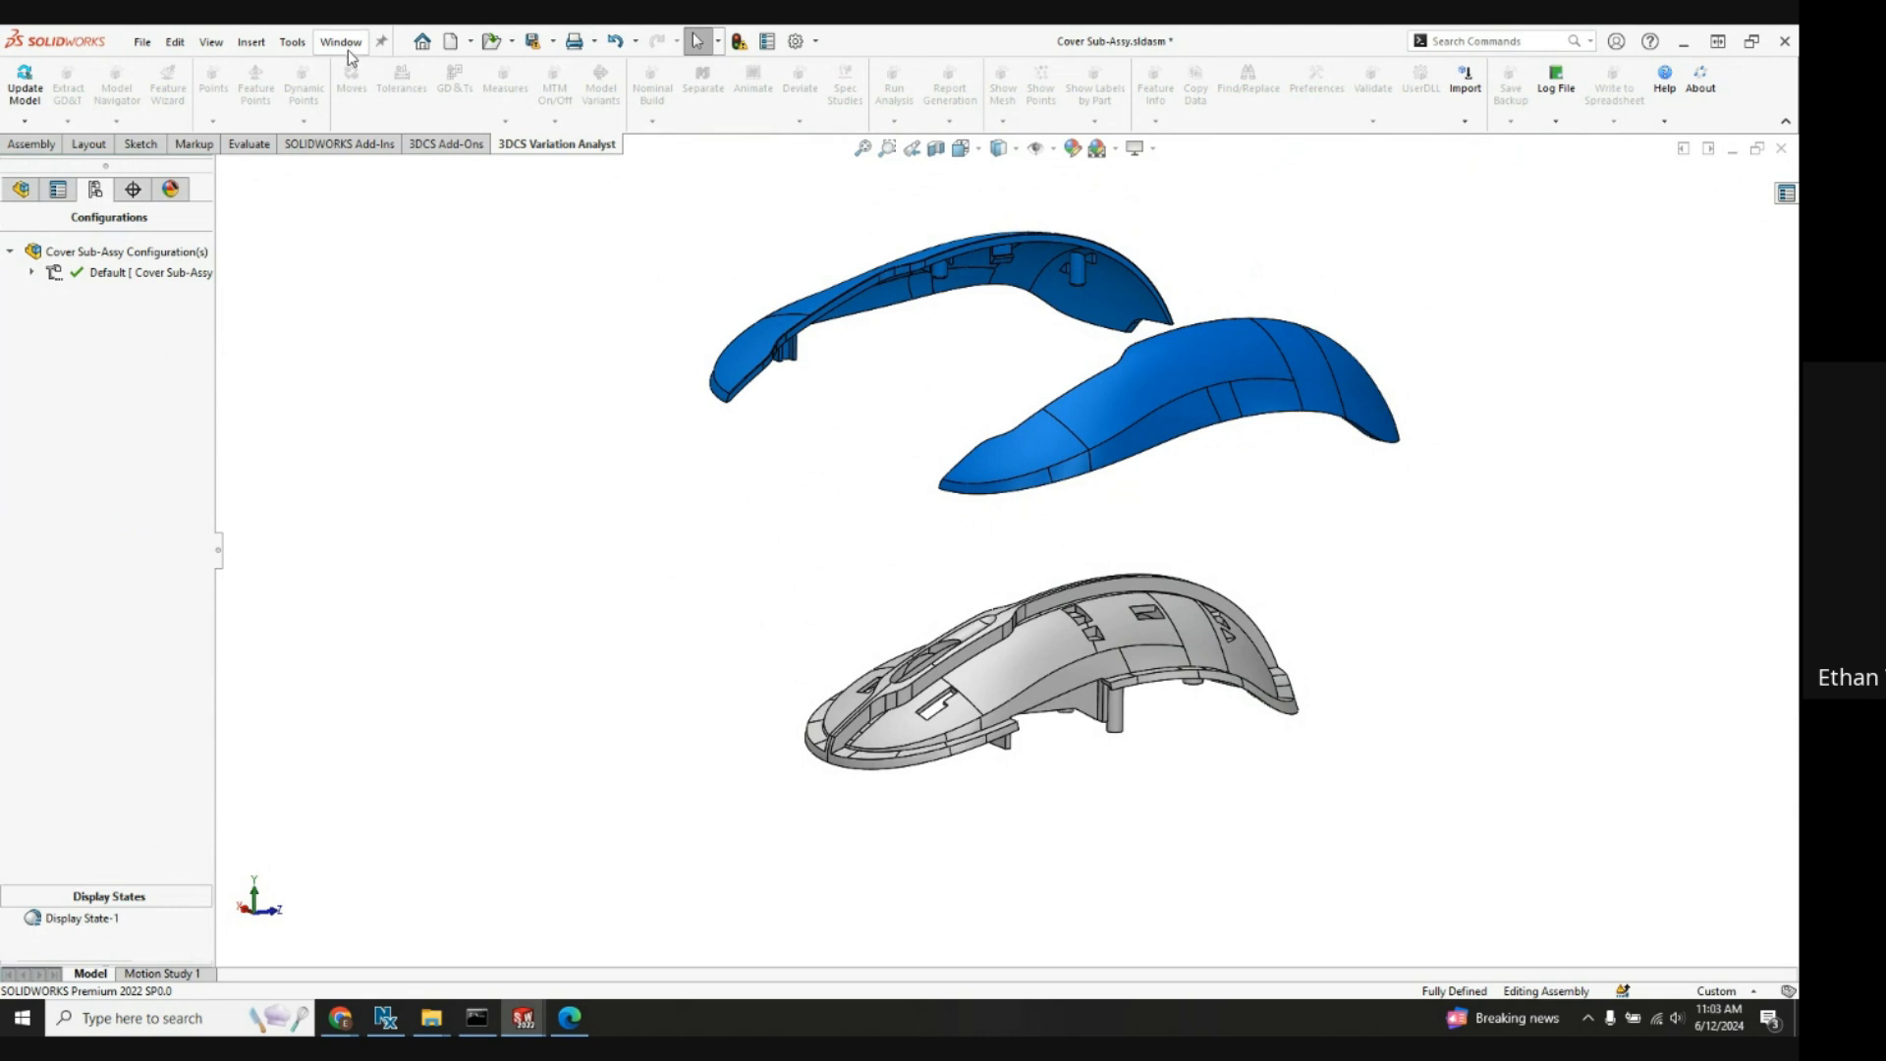
Step: Switch to Five Button Mouse.SLDASM from the Window menu
left_click(341, 41)
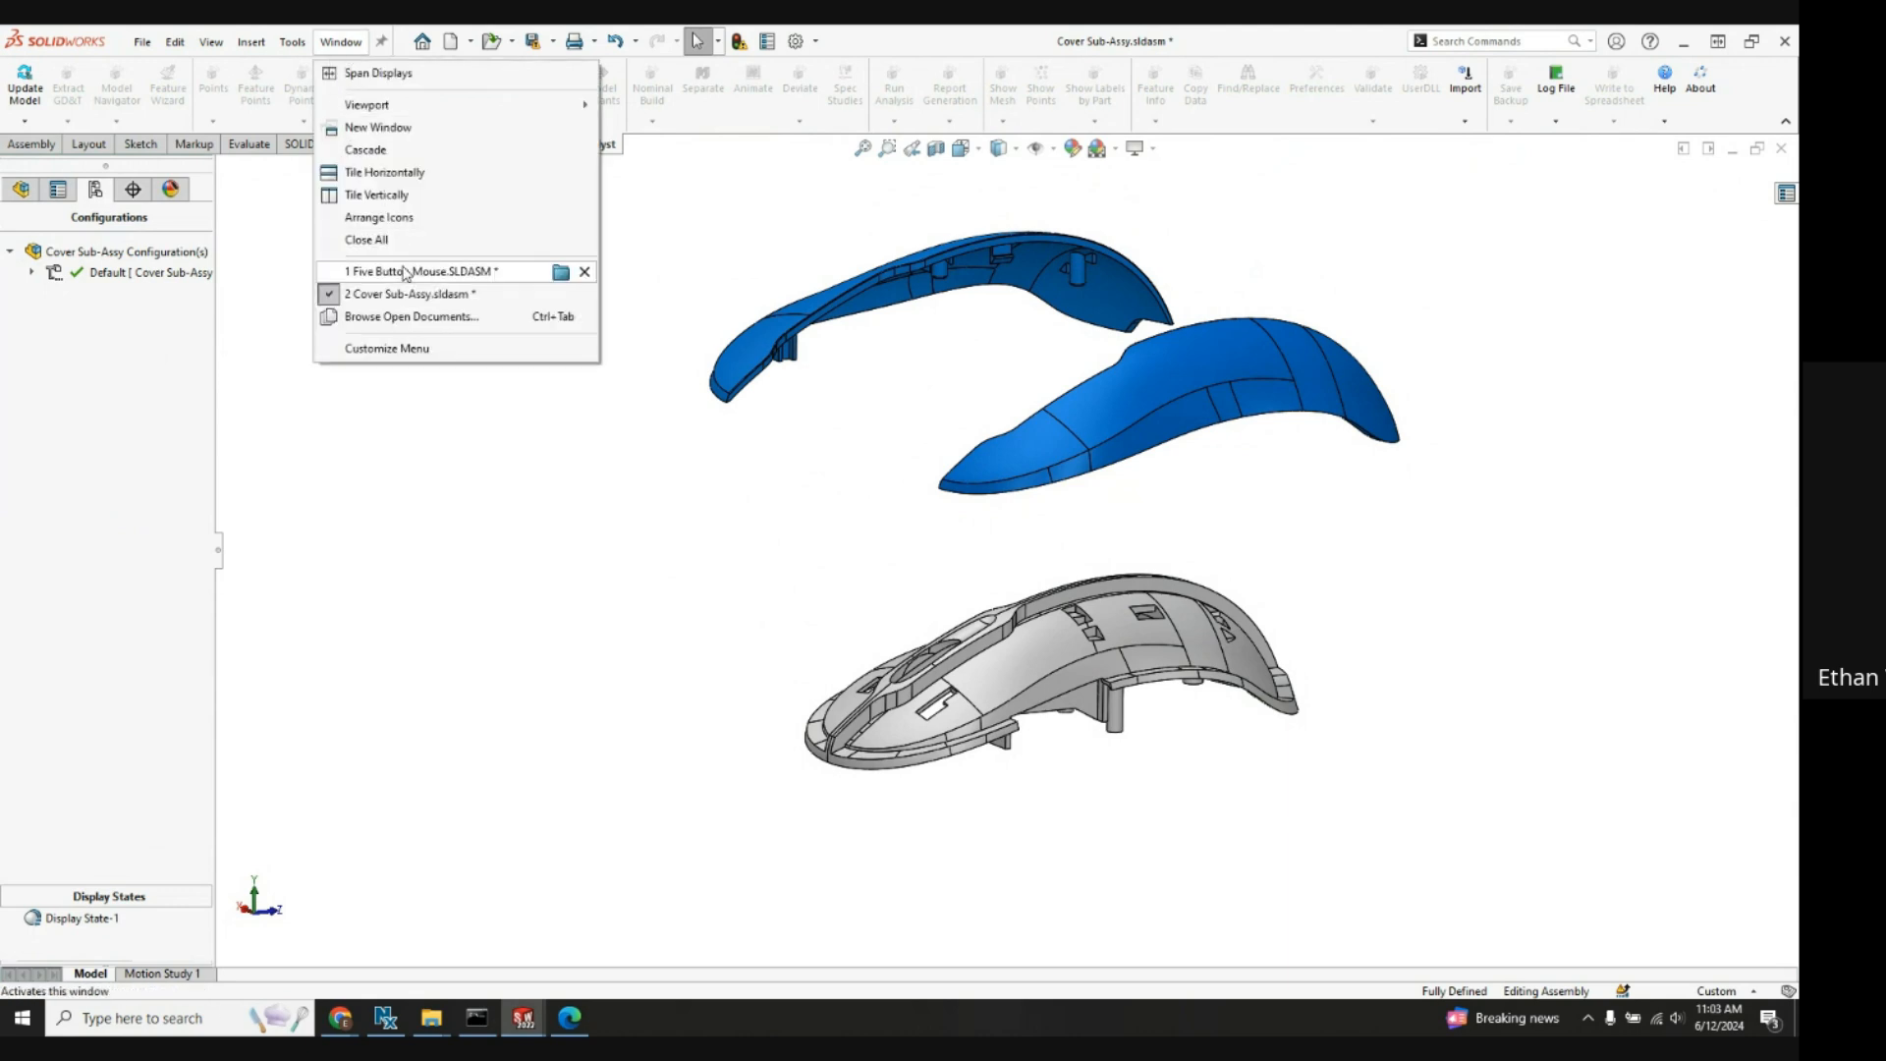
mouse_move(420, 271)
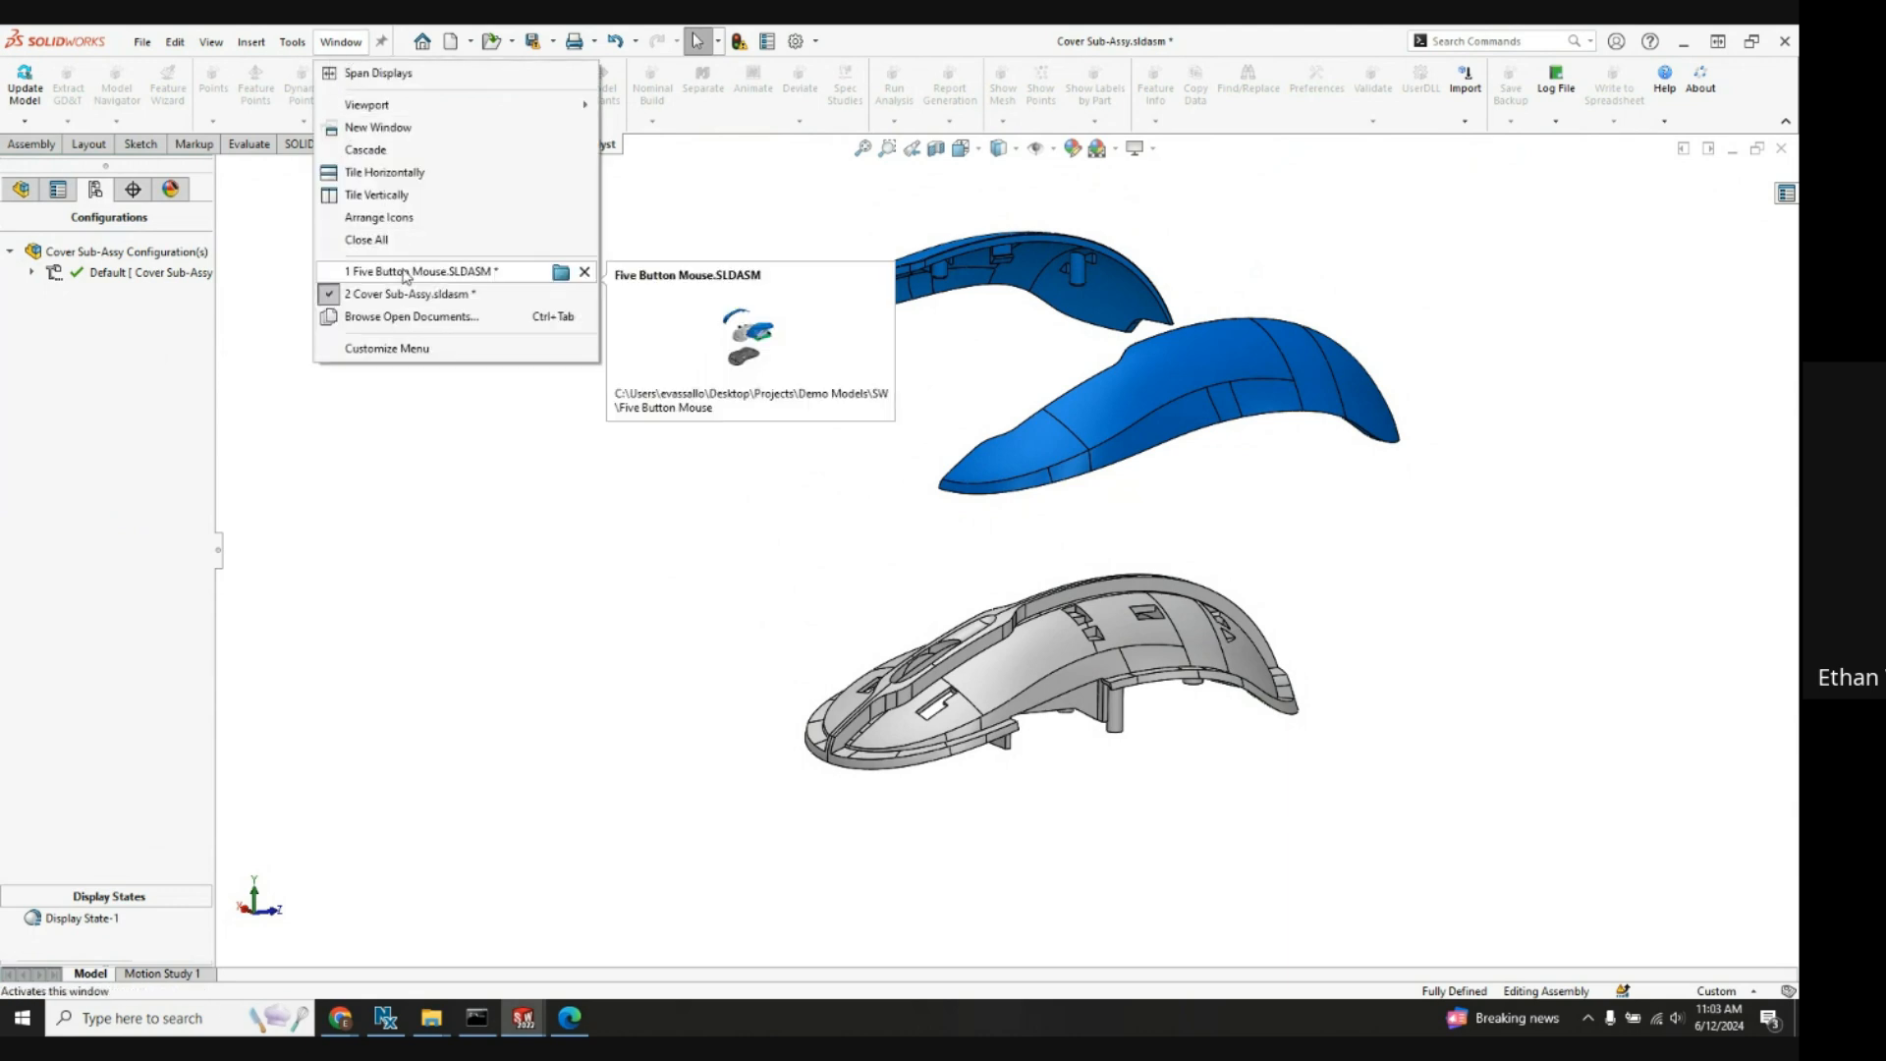
left_click(421, 271)
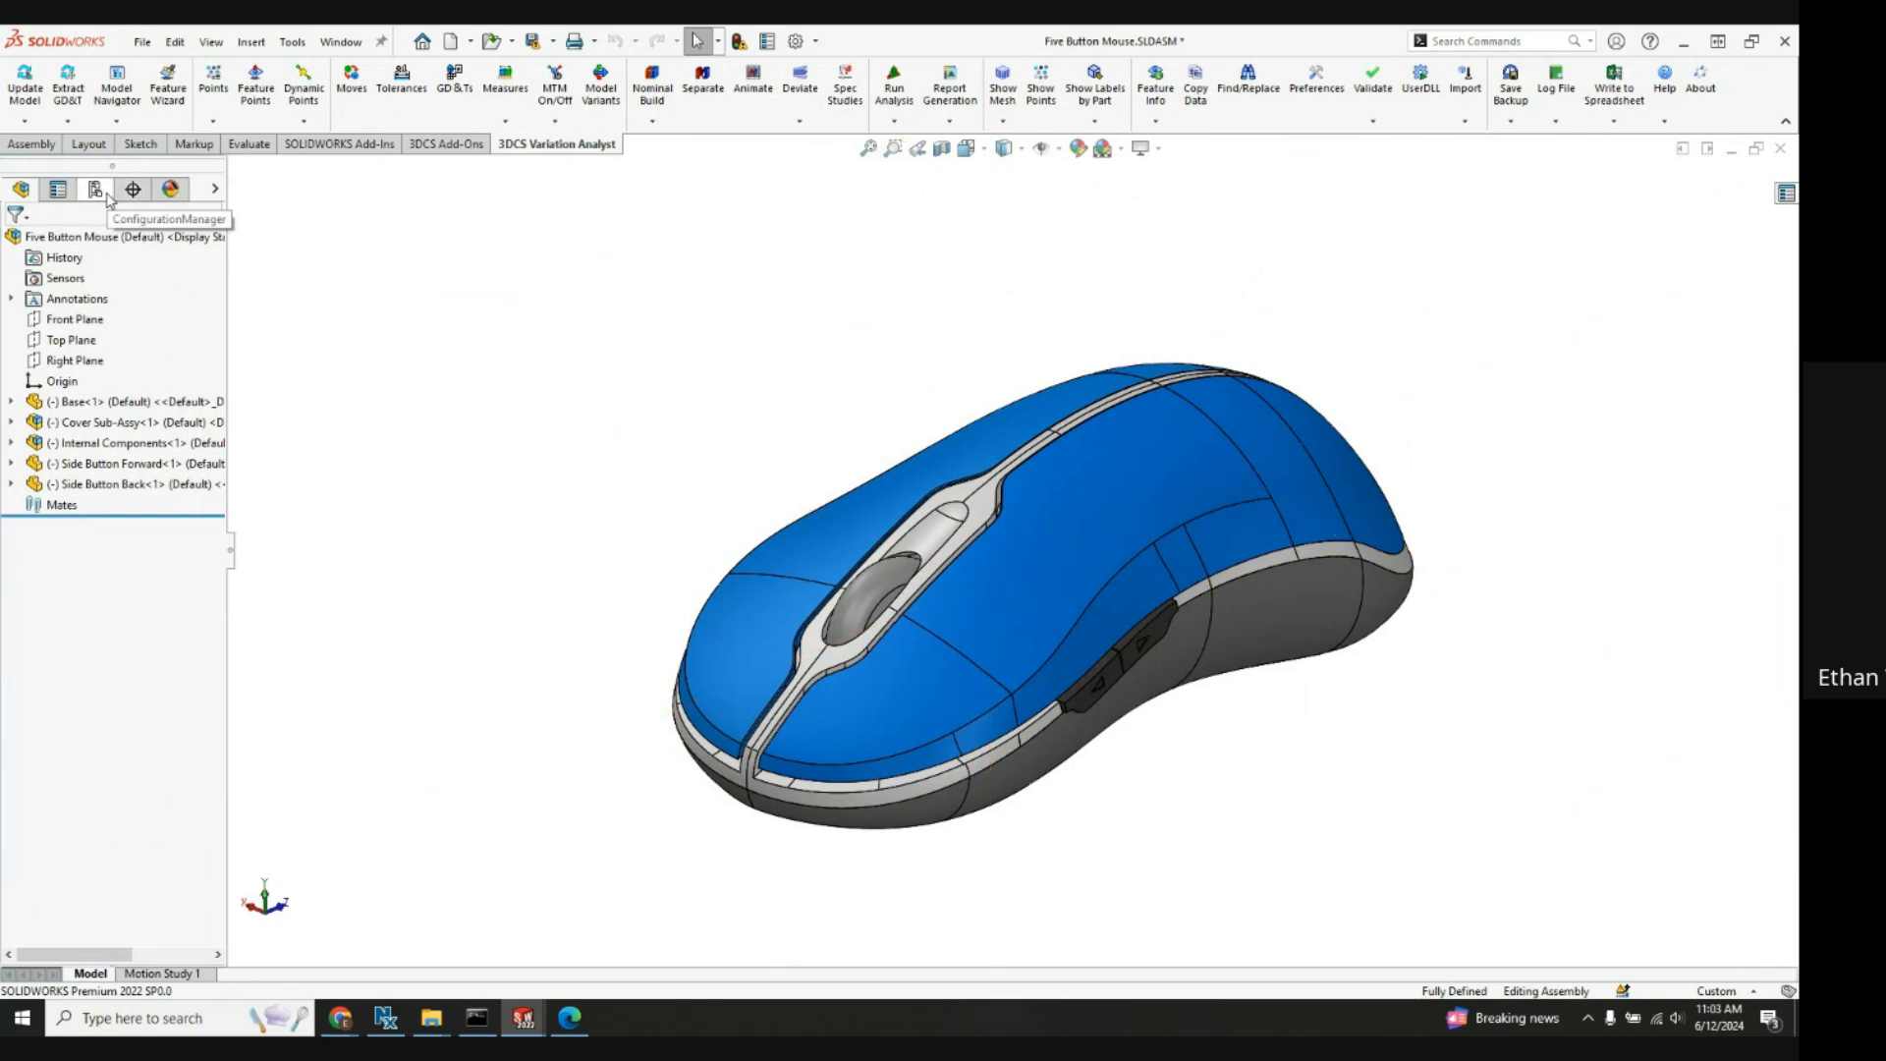
Step: Create the mouse's exploded view, lifting Cover Sub-Assy along Y and reusing its subassembly explode steps
left_click(94, 188)
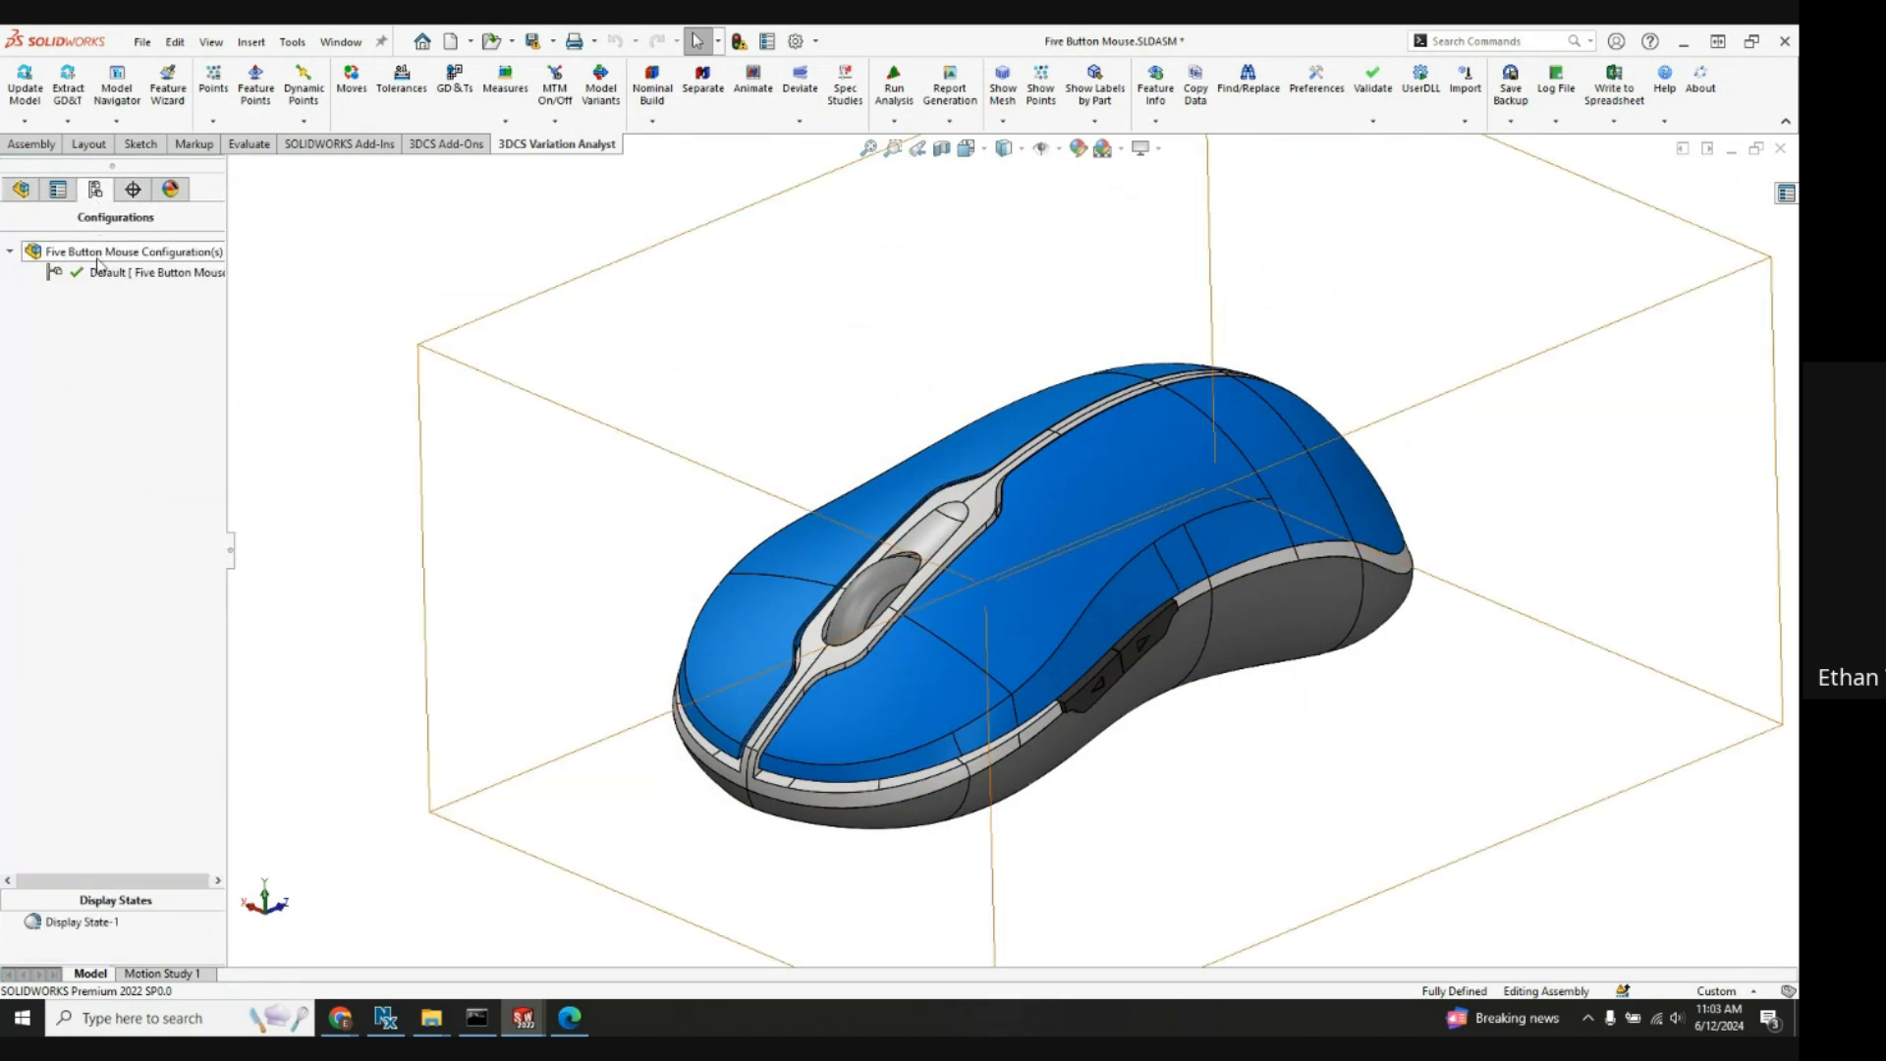
right_click(108, 272)
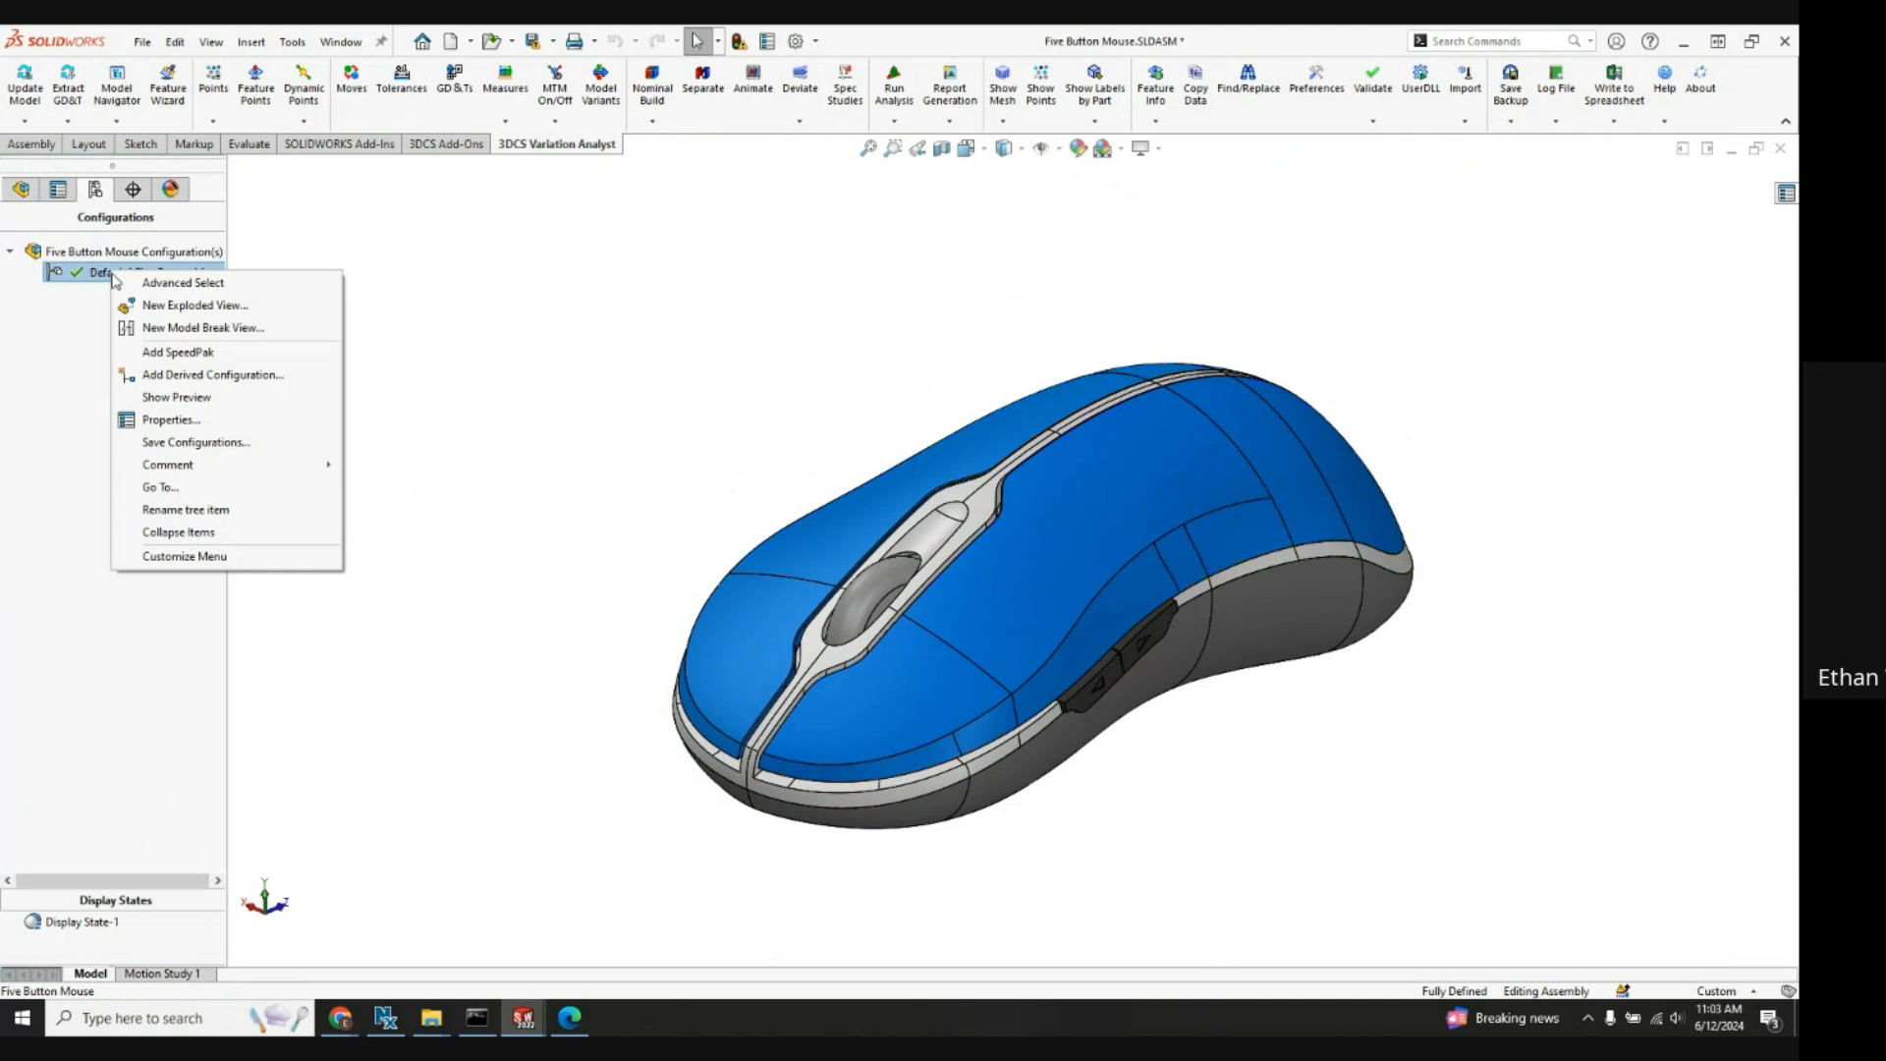
left_click(194, 305)
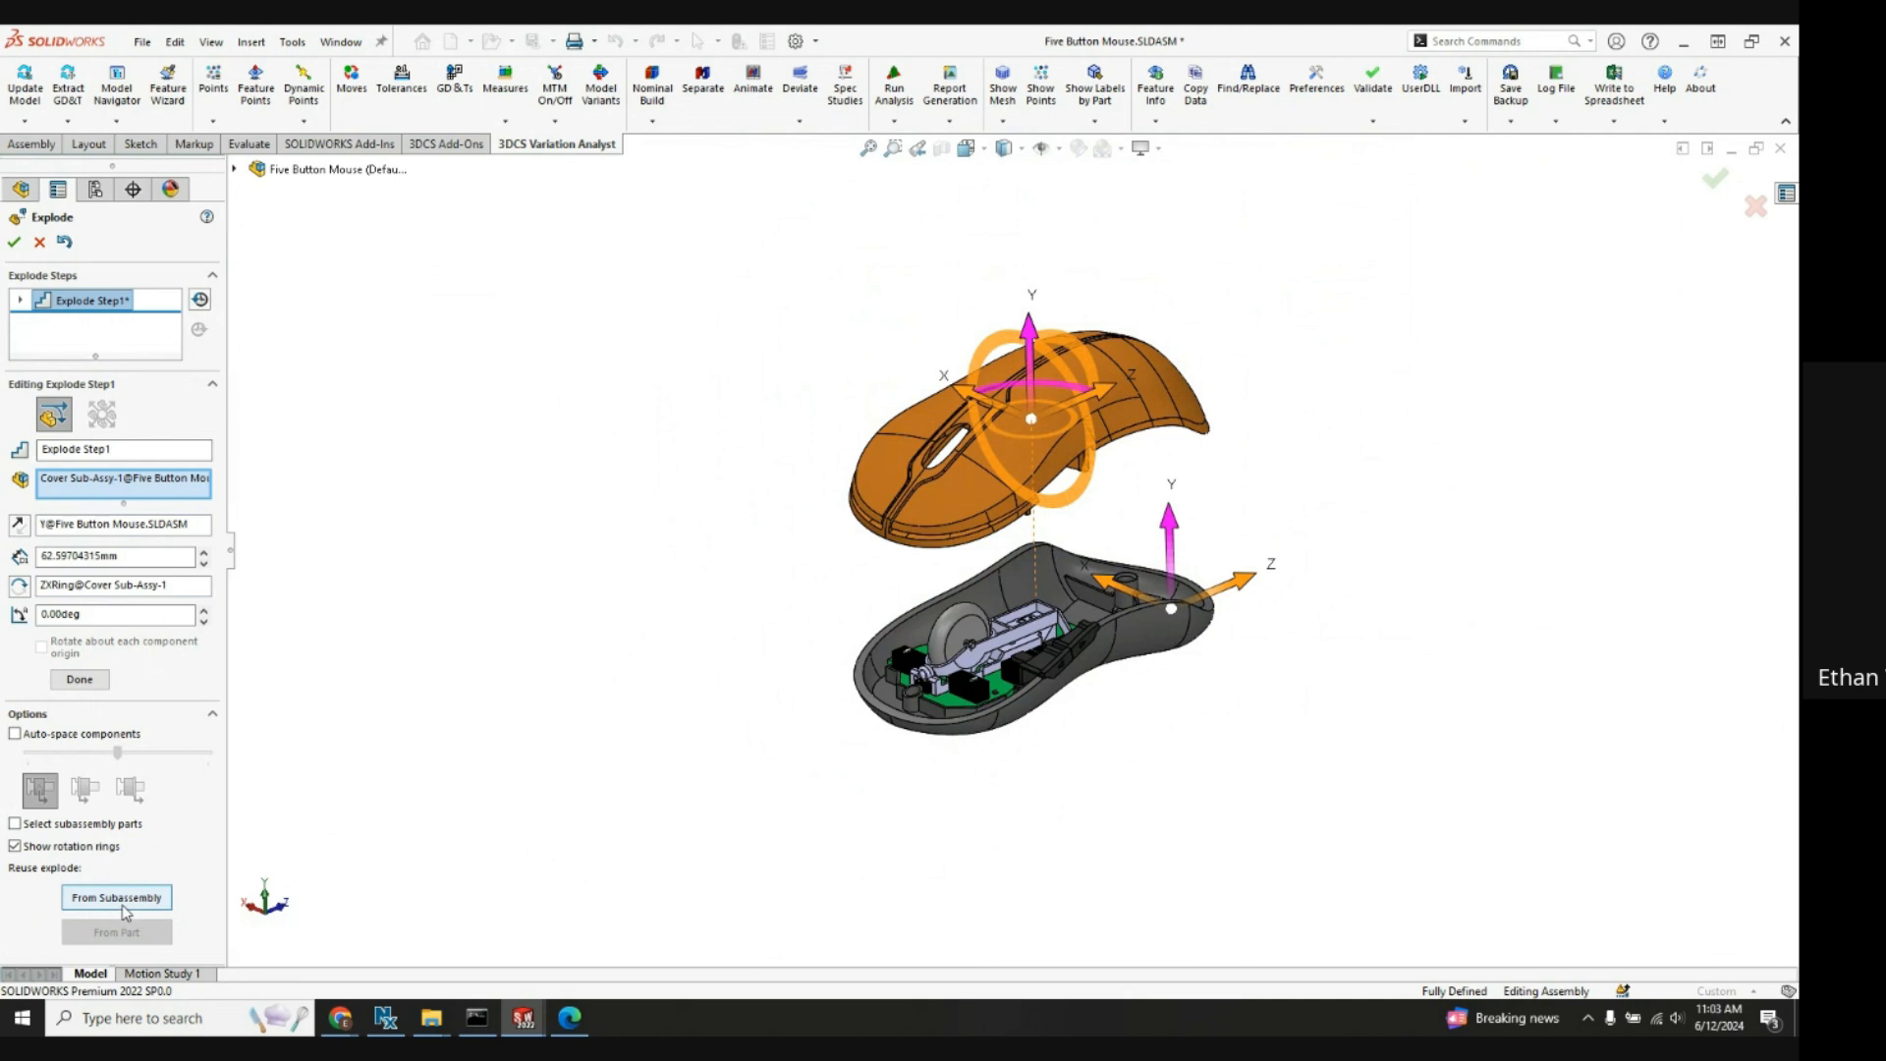
left_click(116, 897)
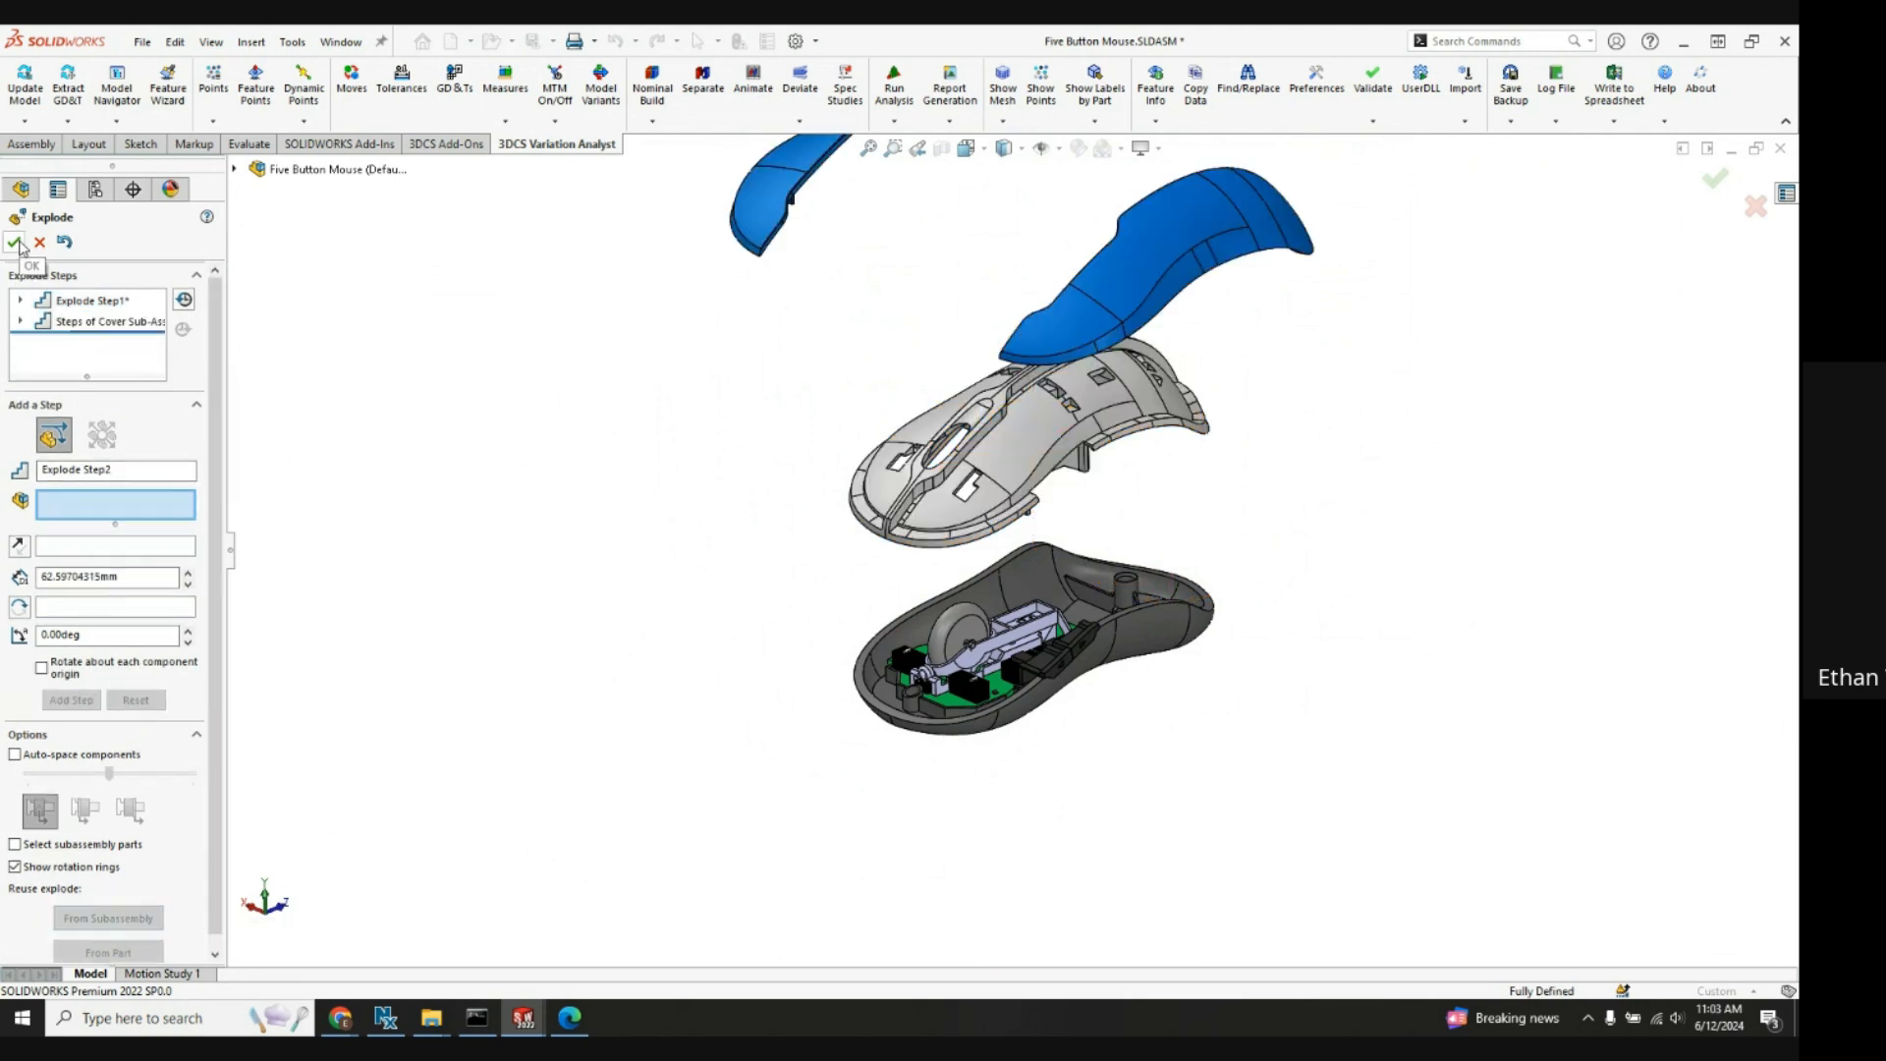
left_click(12, 242)
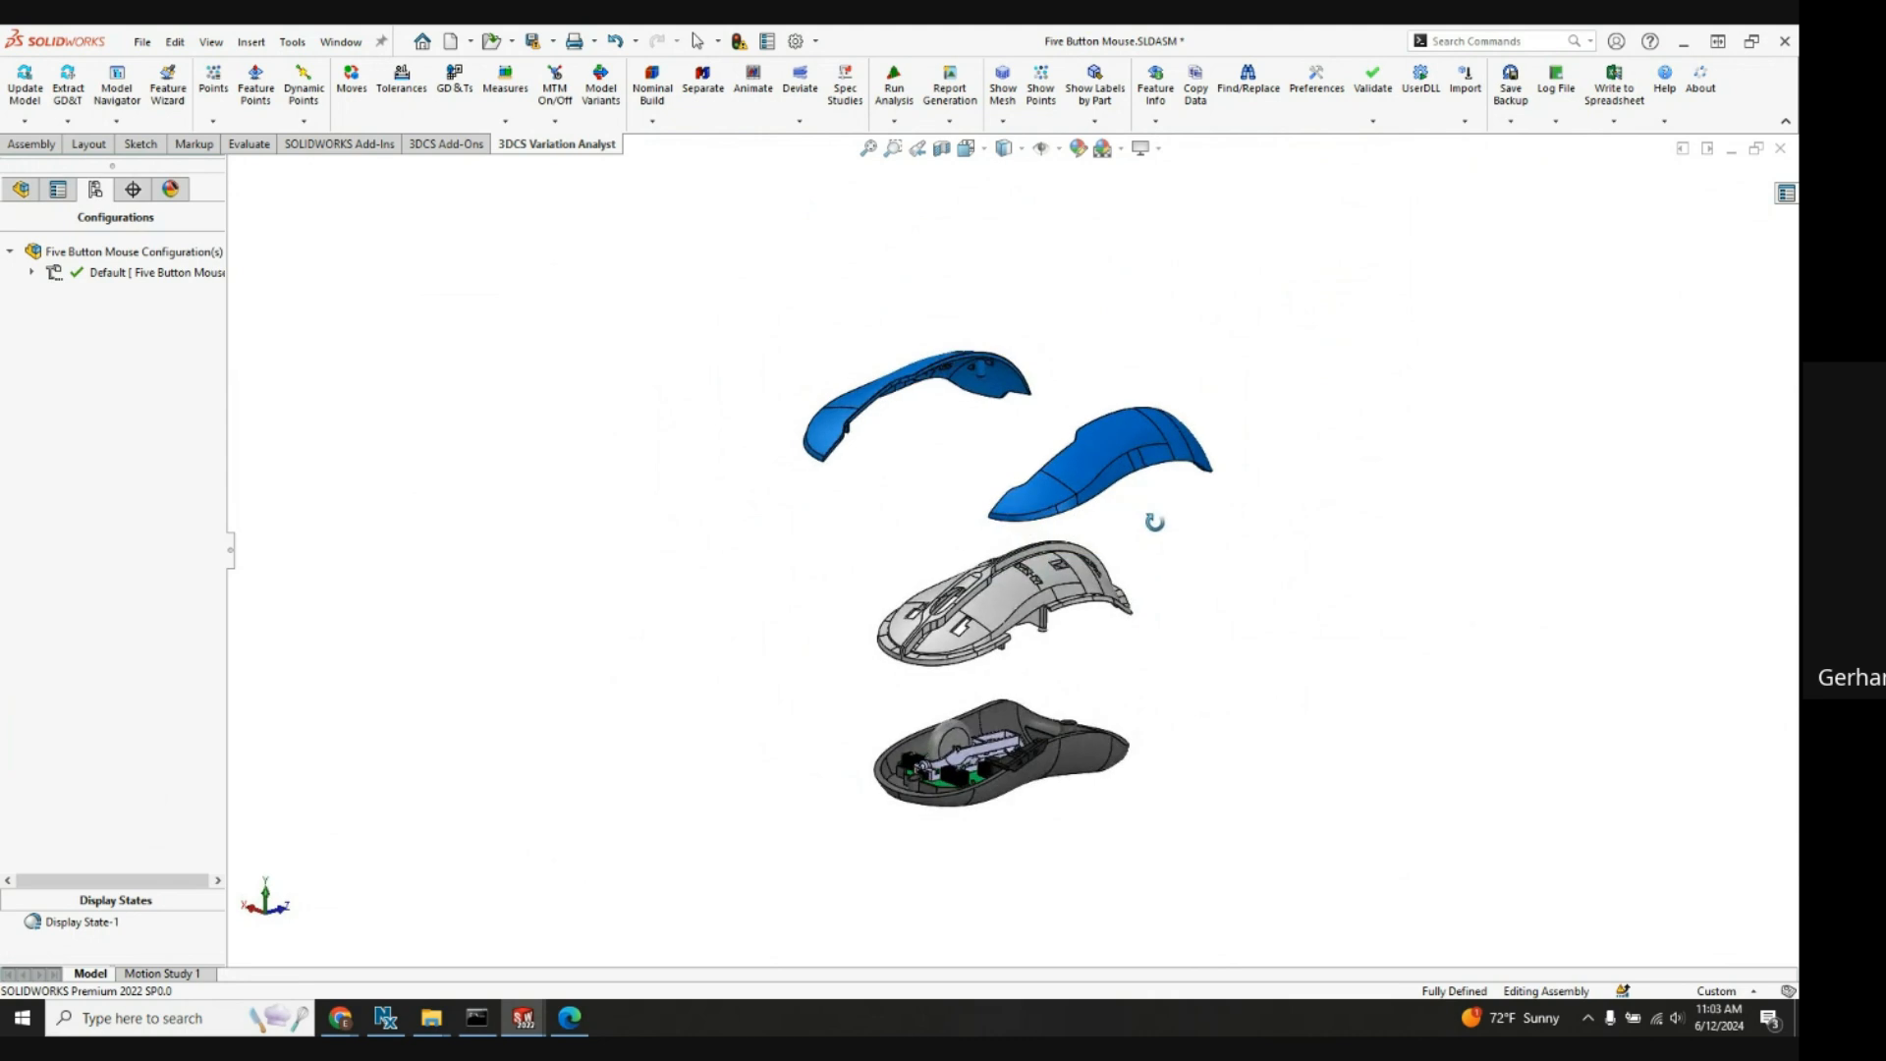
Step: Expand Default and double-click Exploded View1 to collapse and re-explode the mouse, then show the Assembly tab
left_click(133, 252)
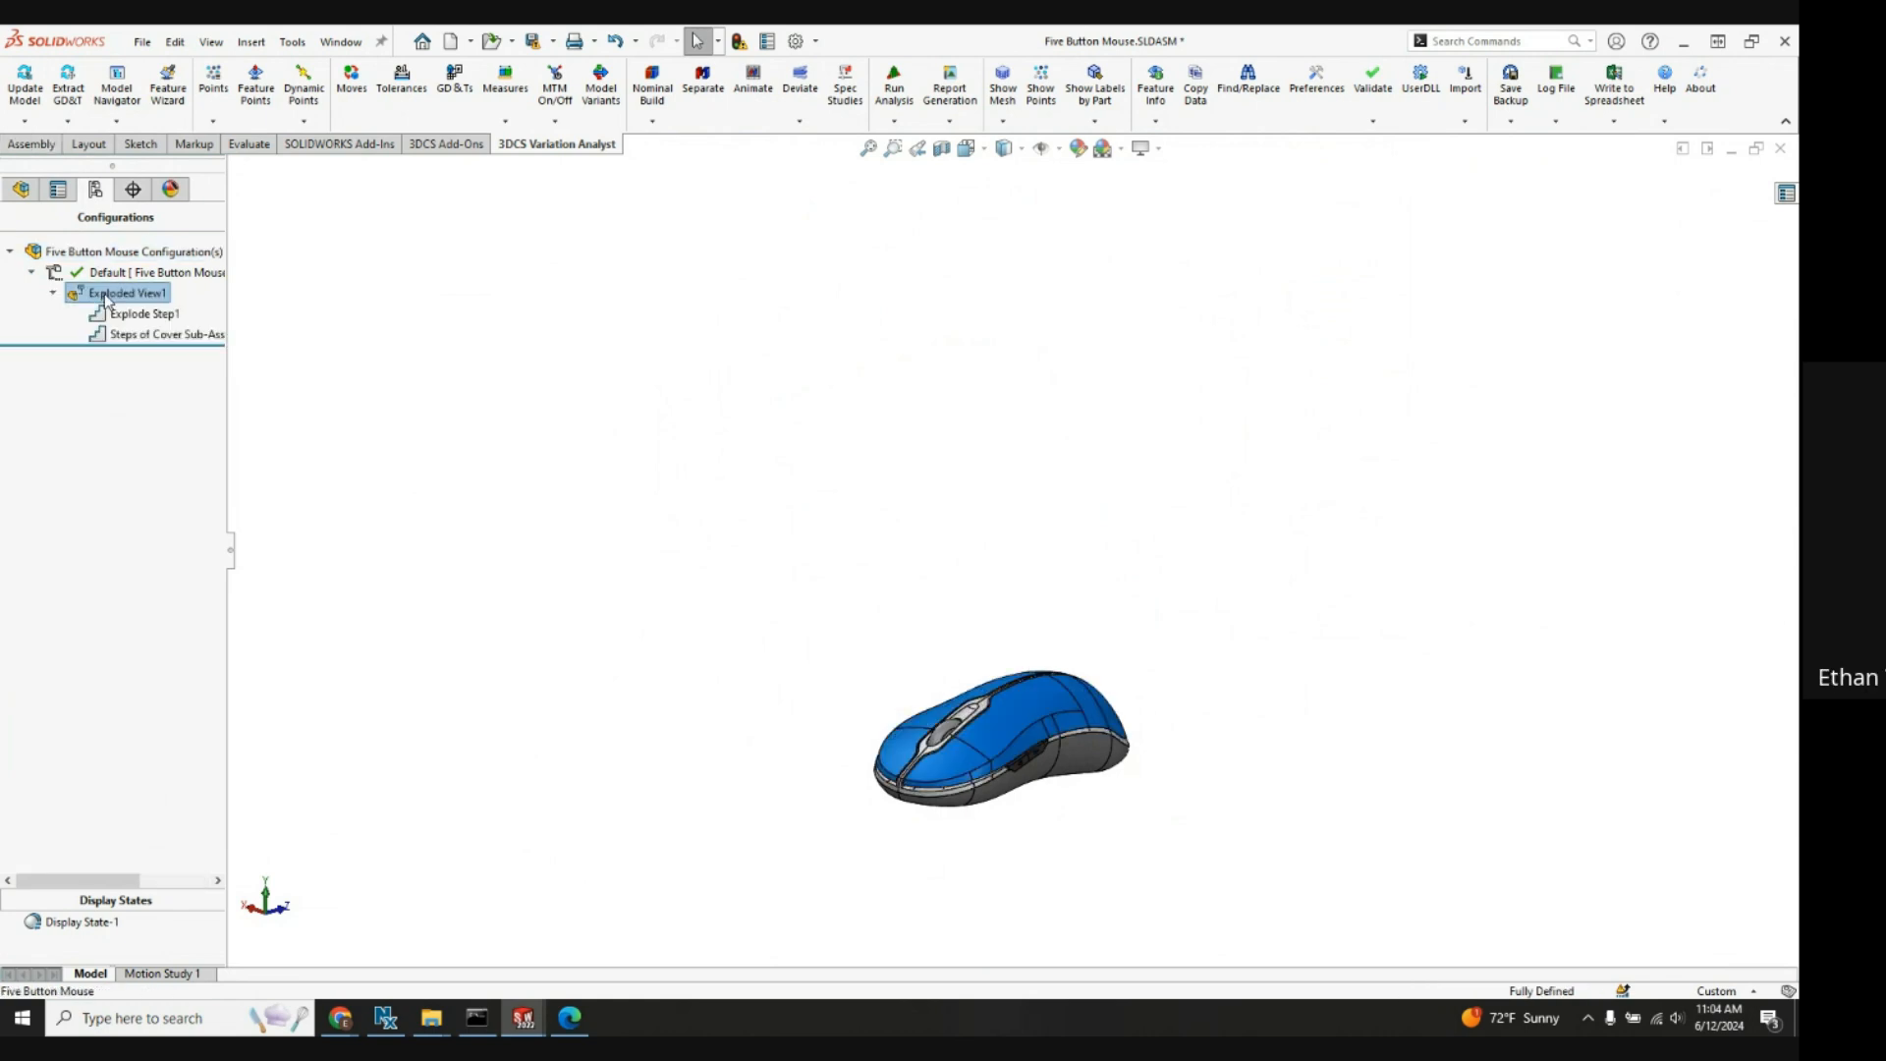
left_click(53, 293)
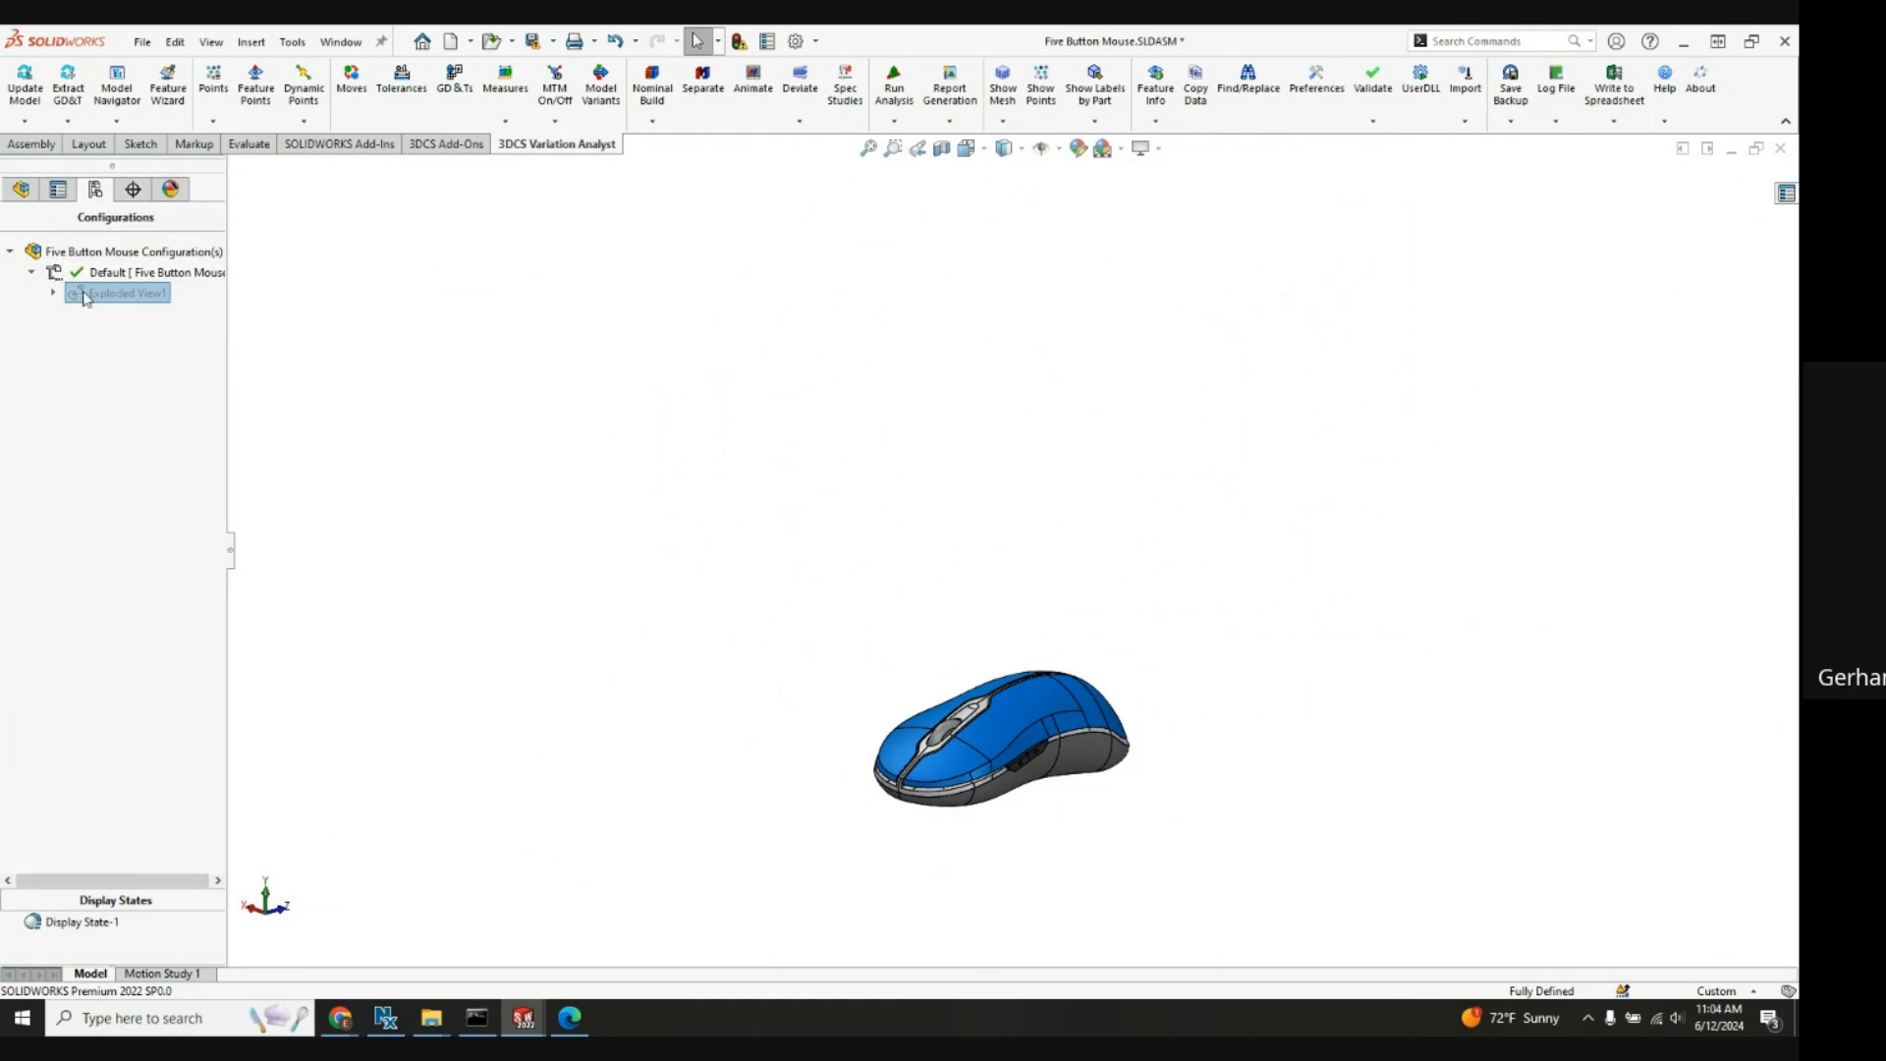
double_click(118, 293)
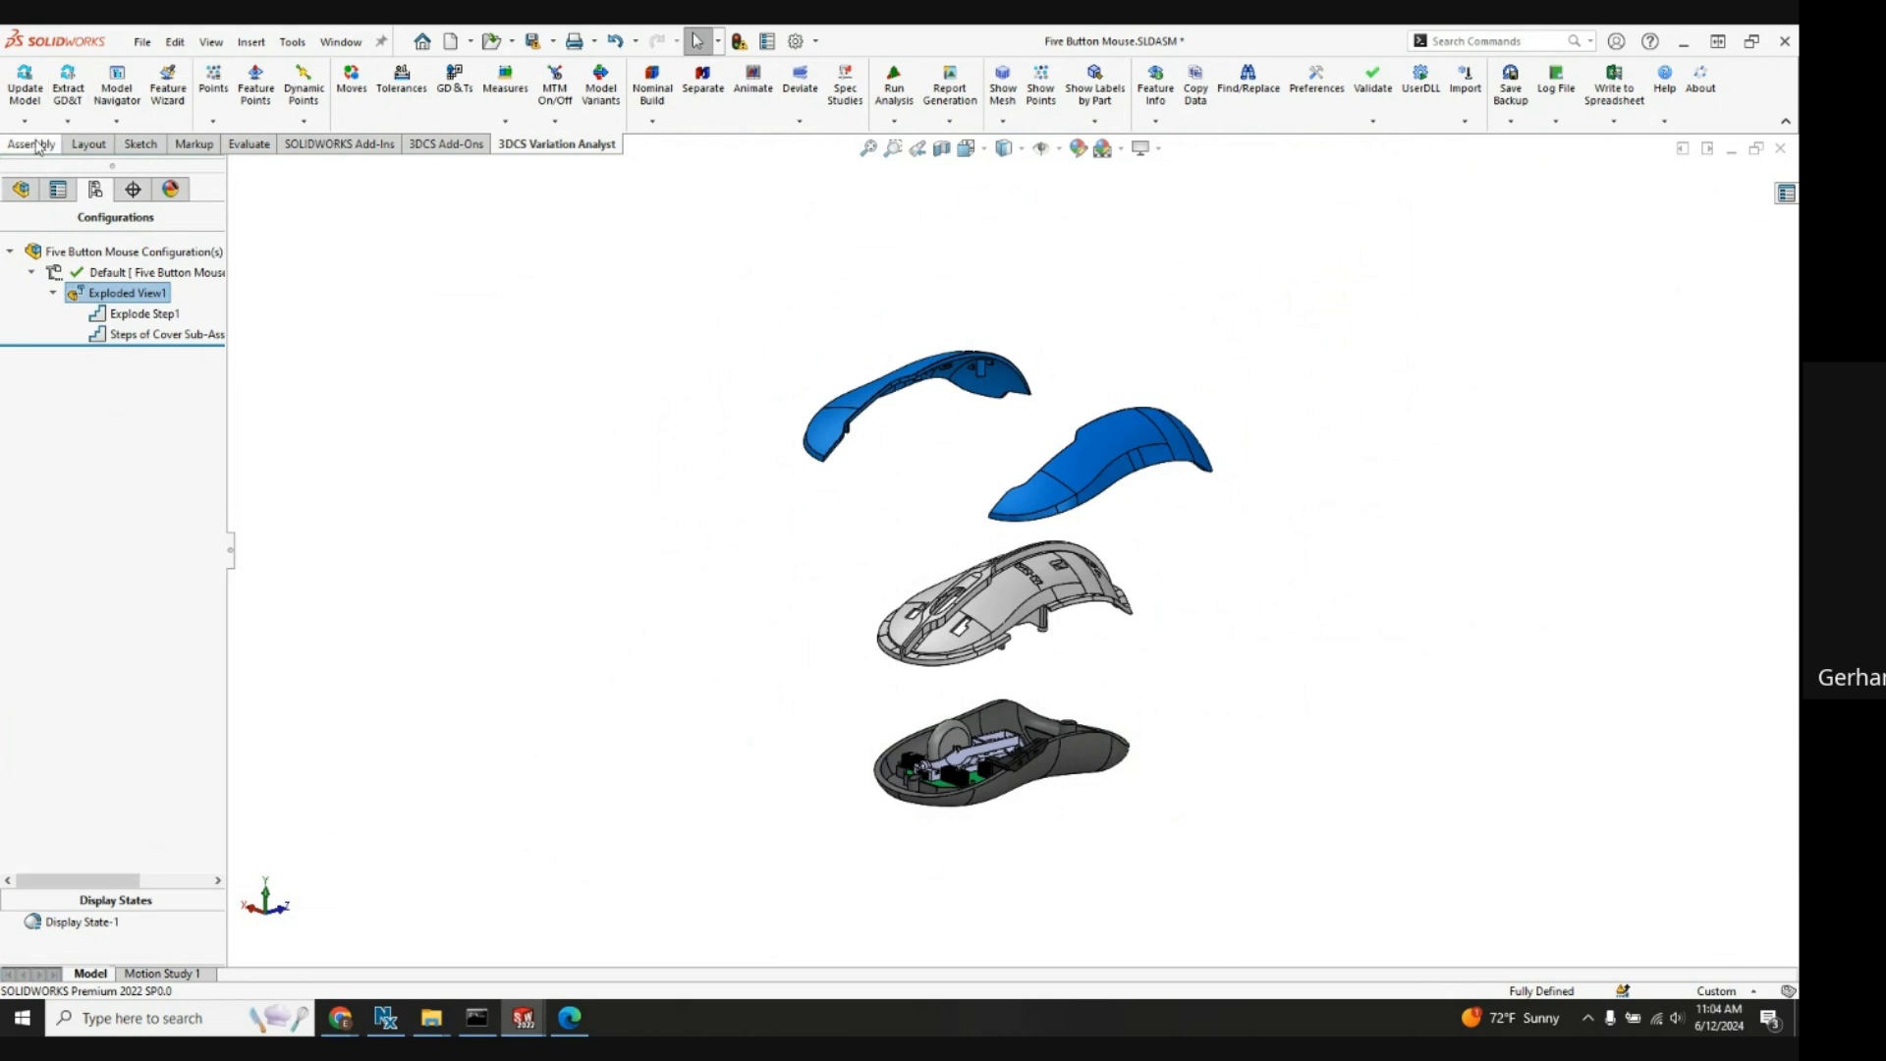
left_click(32, 143)
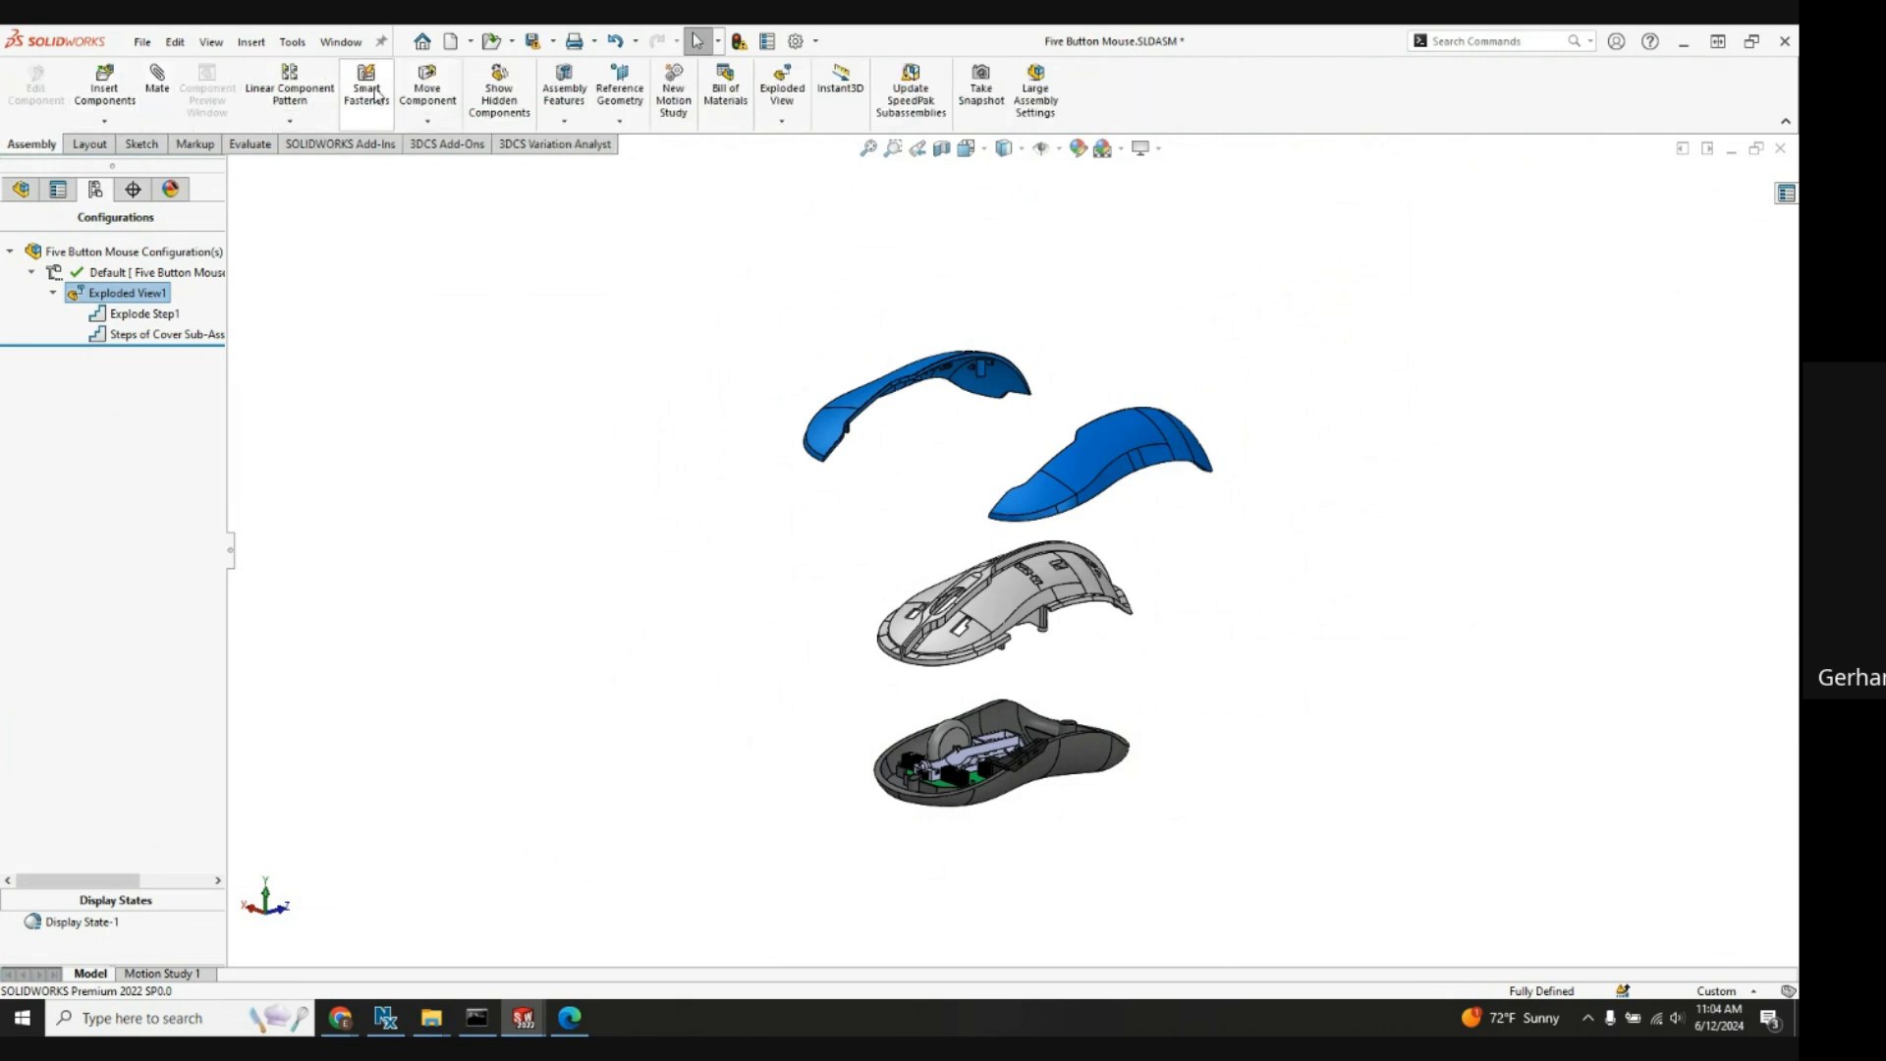
left_click(782, 119)
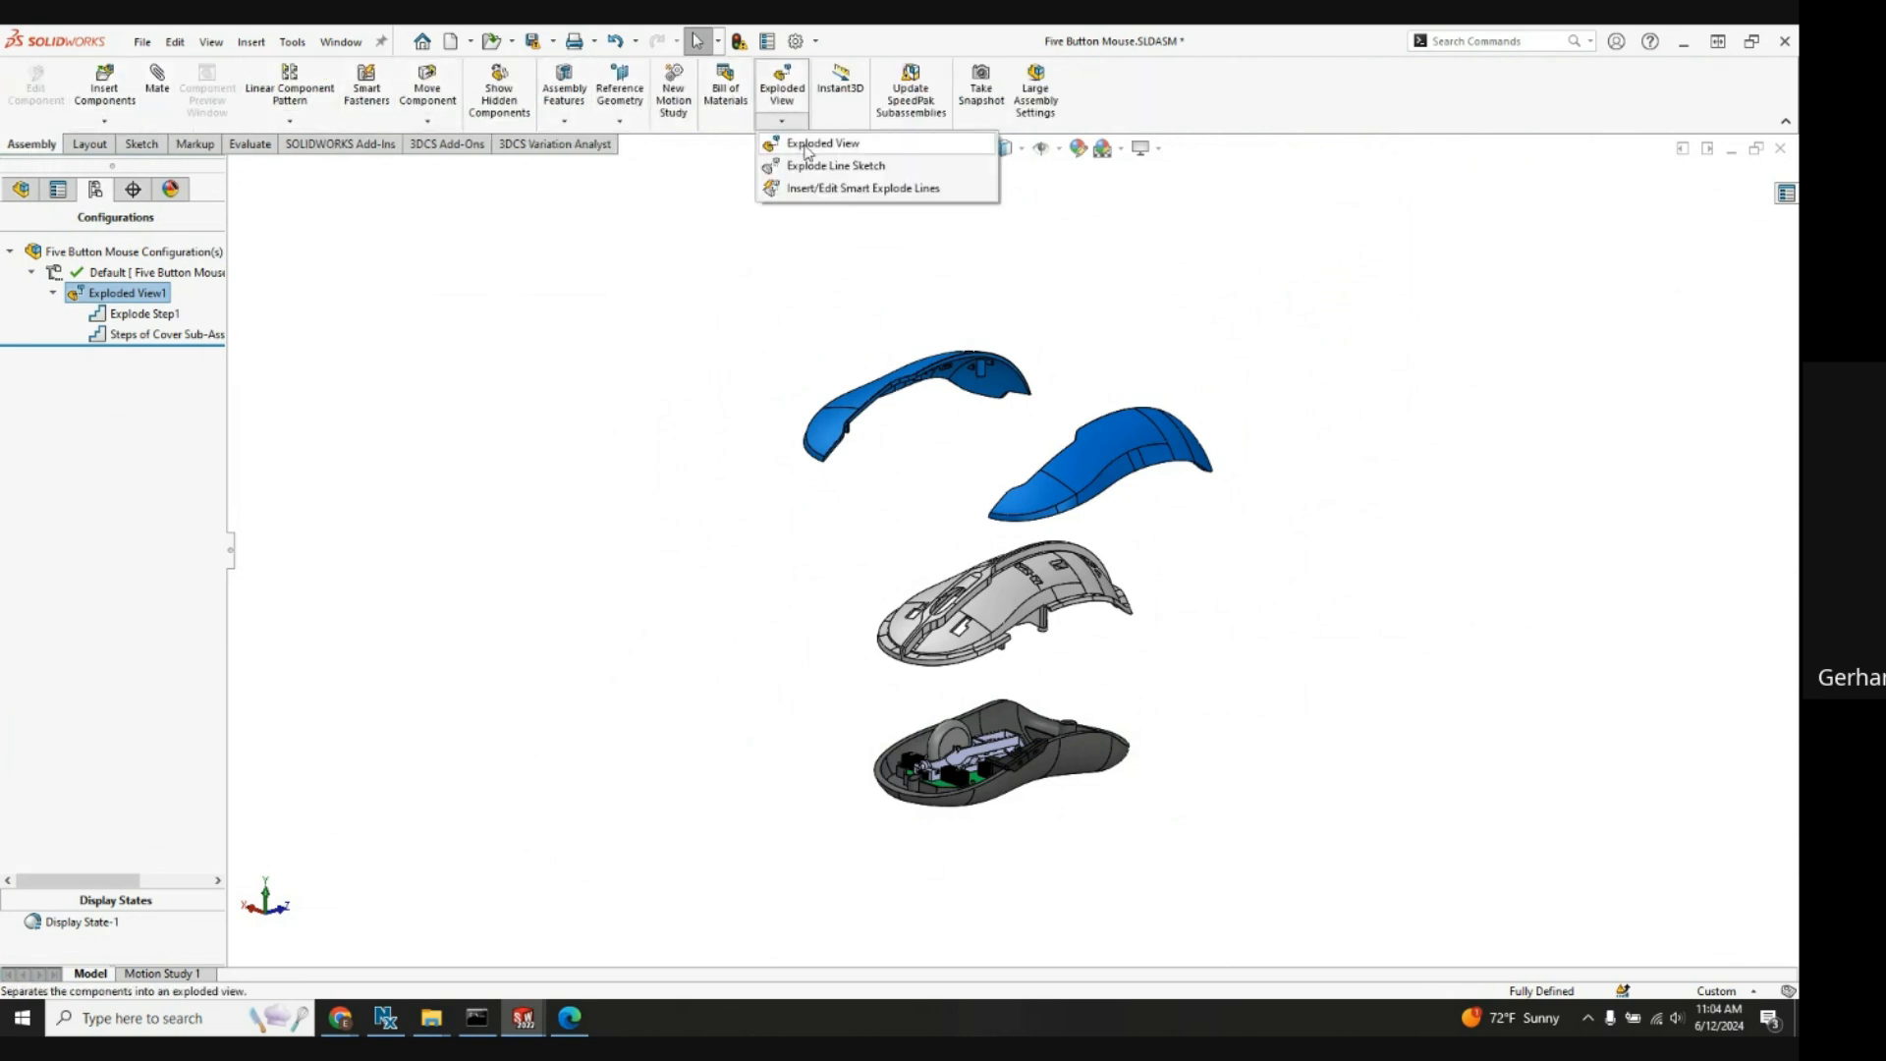
left_click(823, 144)
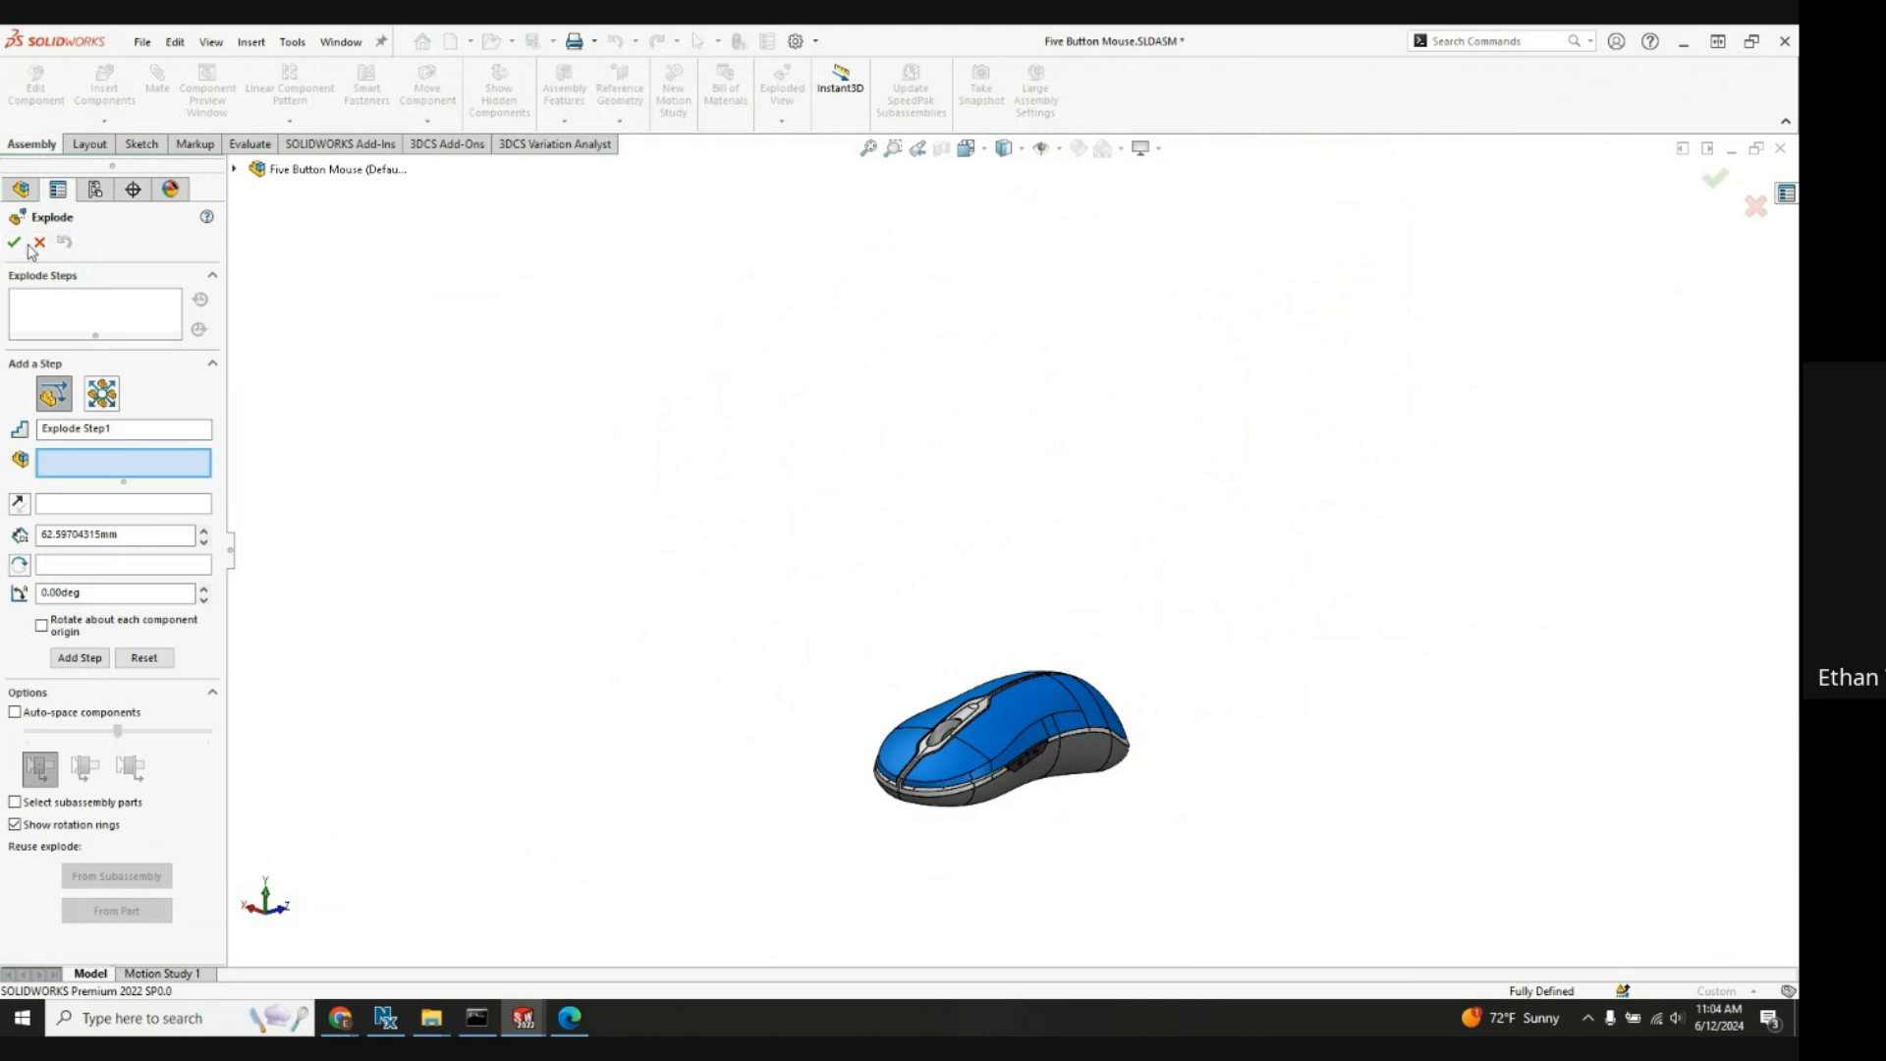
left_click(13, 241)
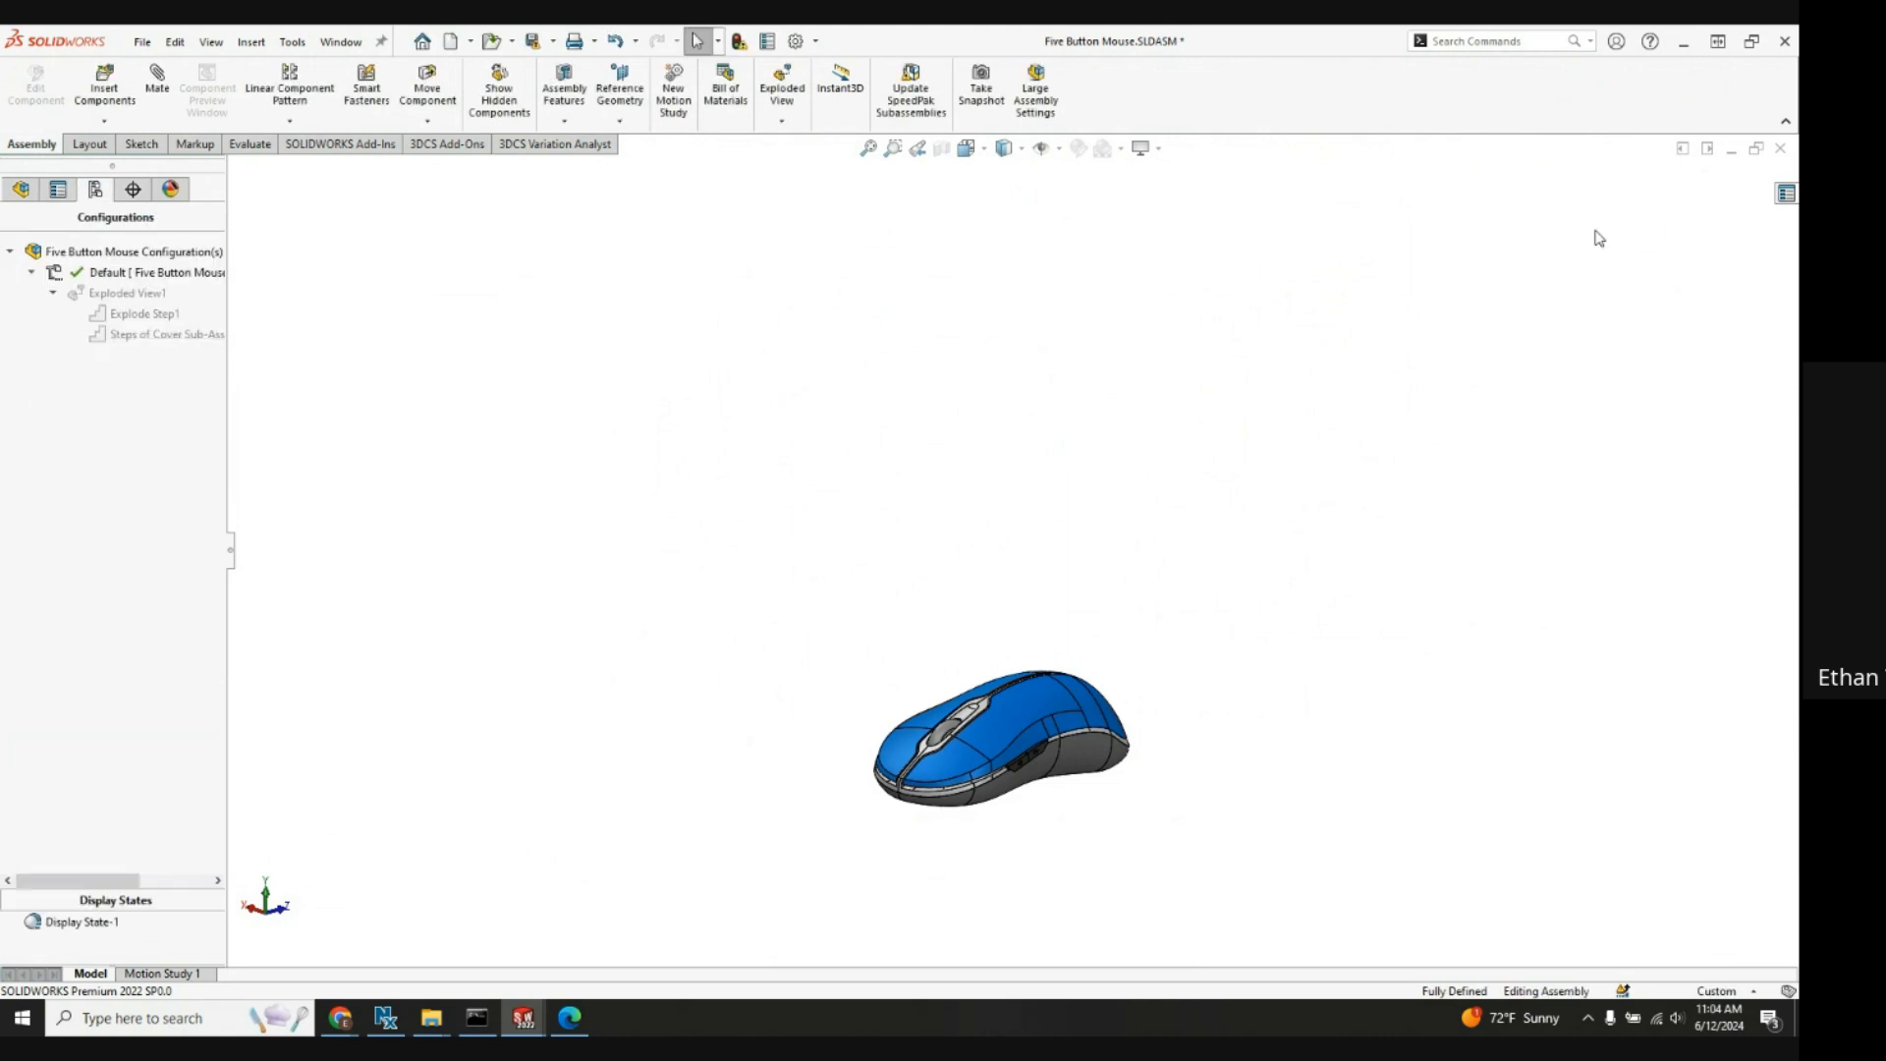
left_click(781, 90)
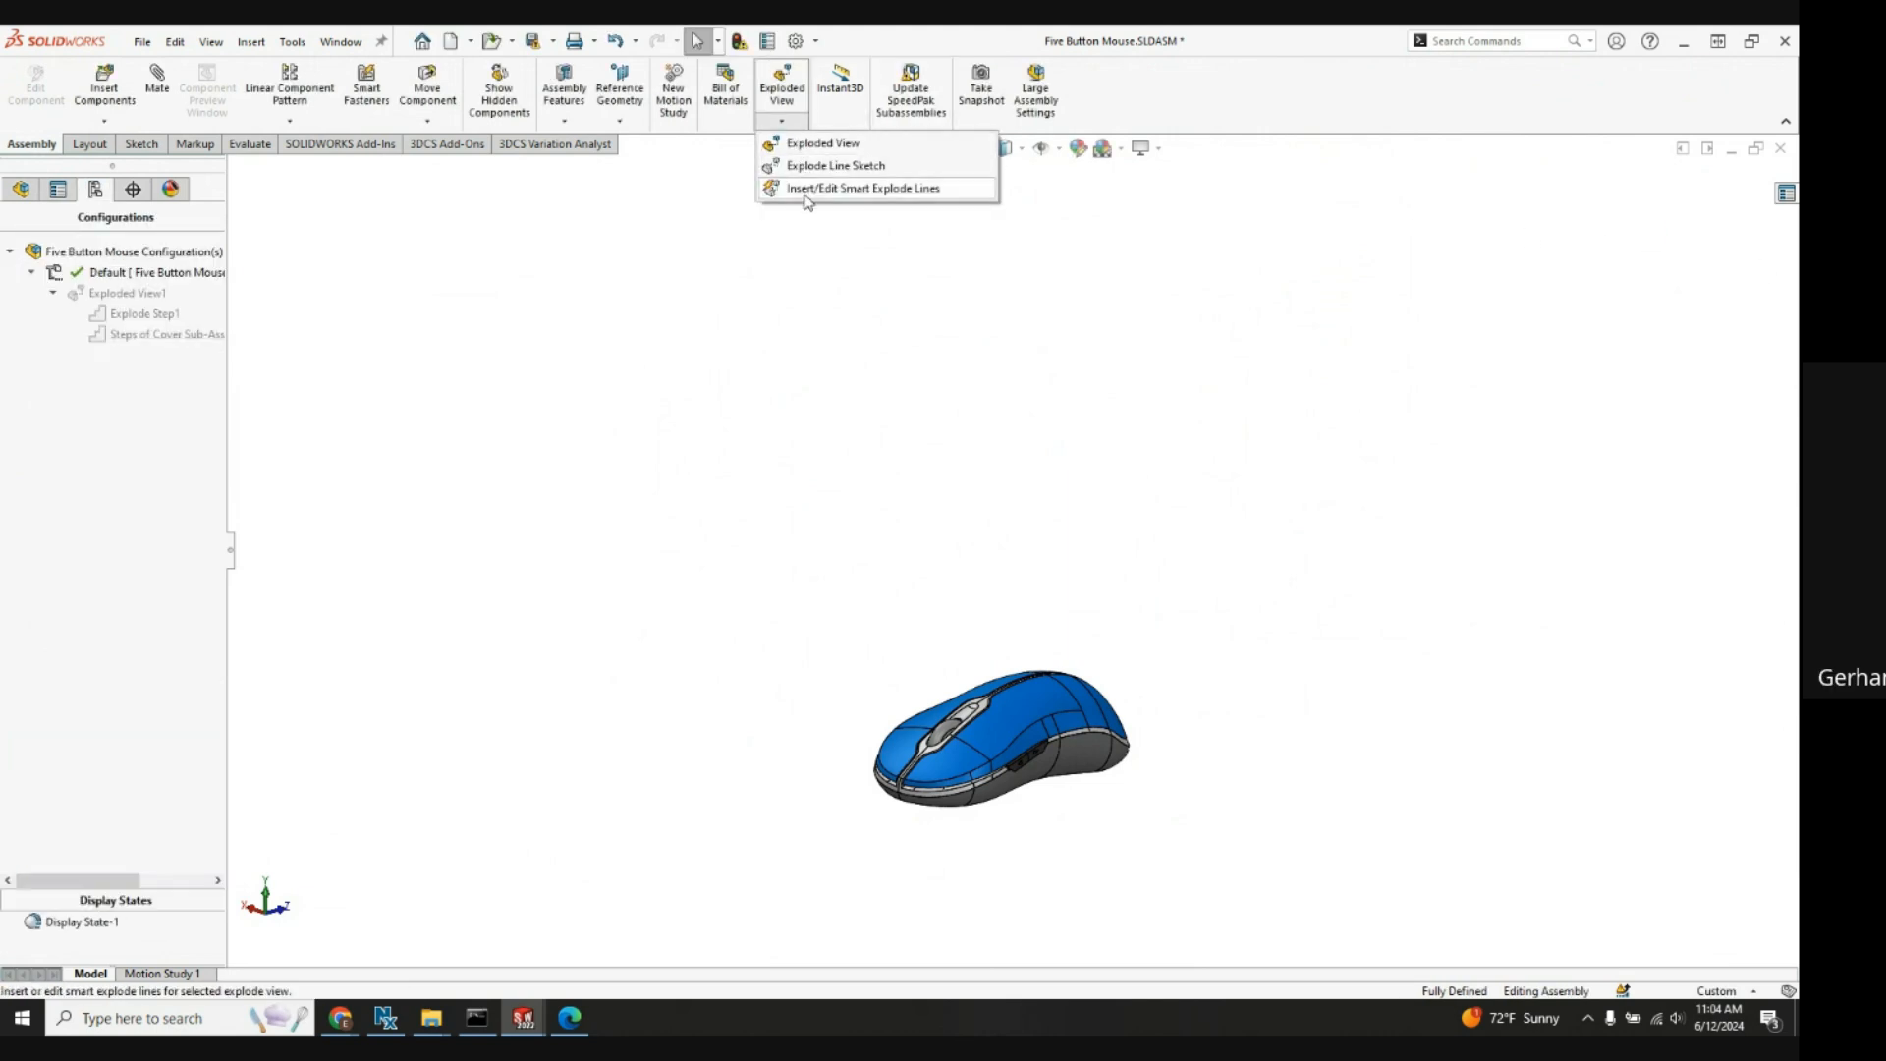
left_click(824, 143)
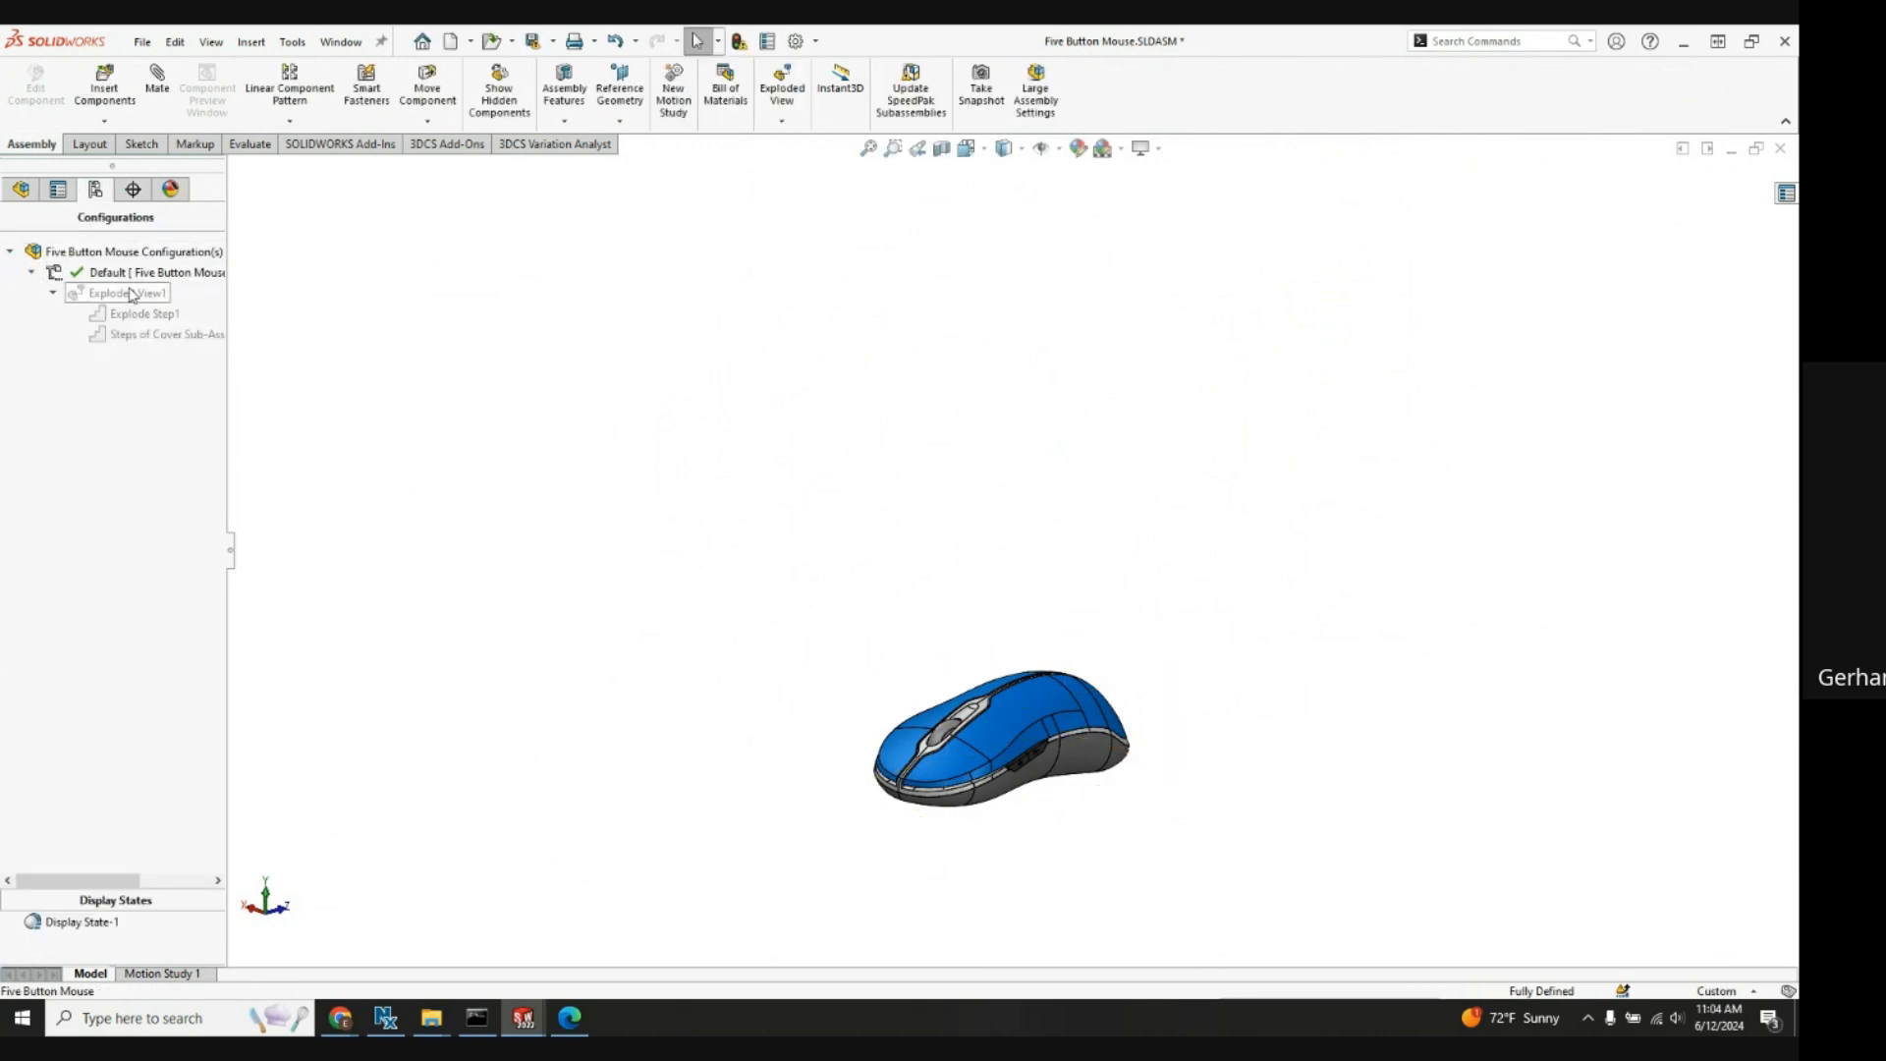
double_click(127, 293)
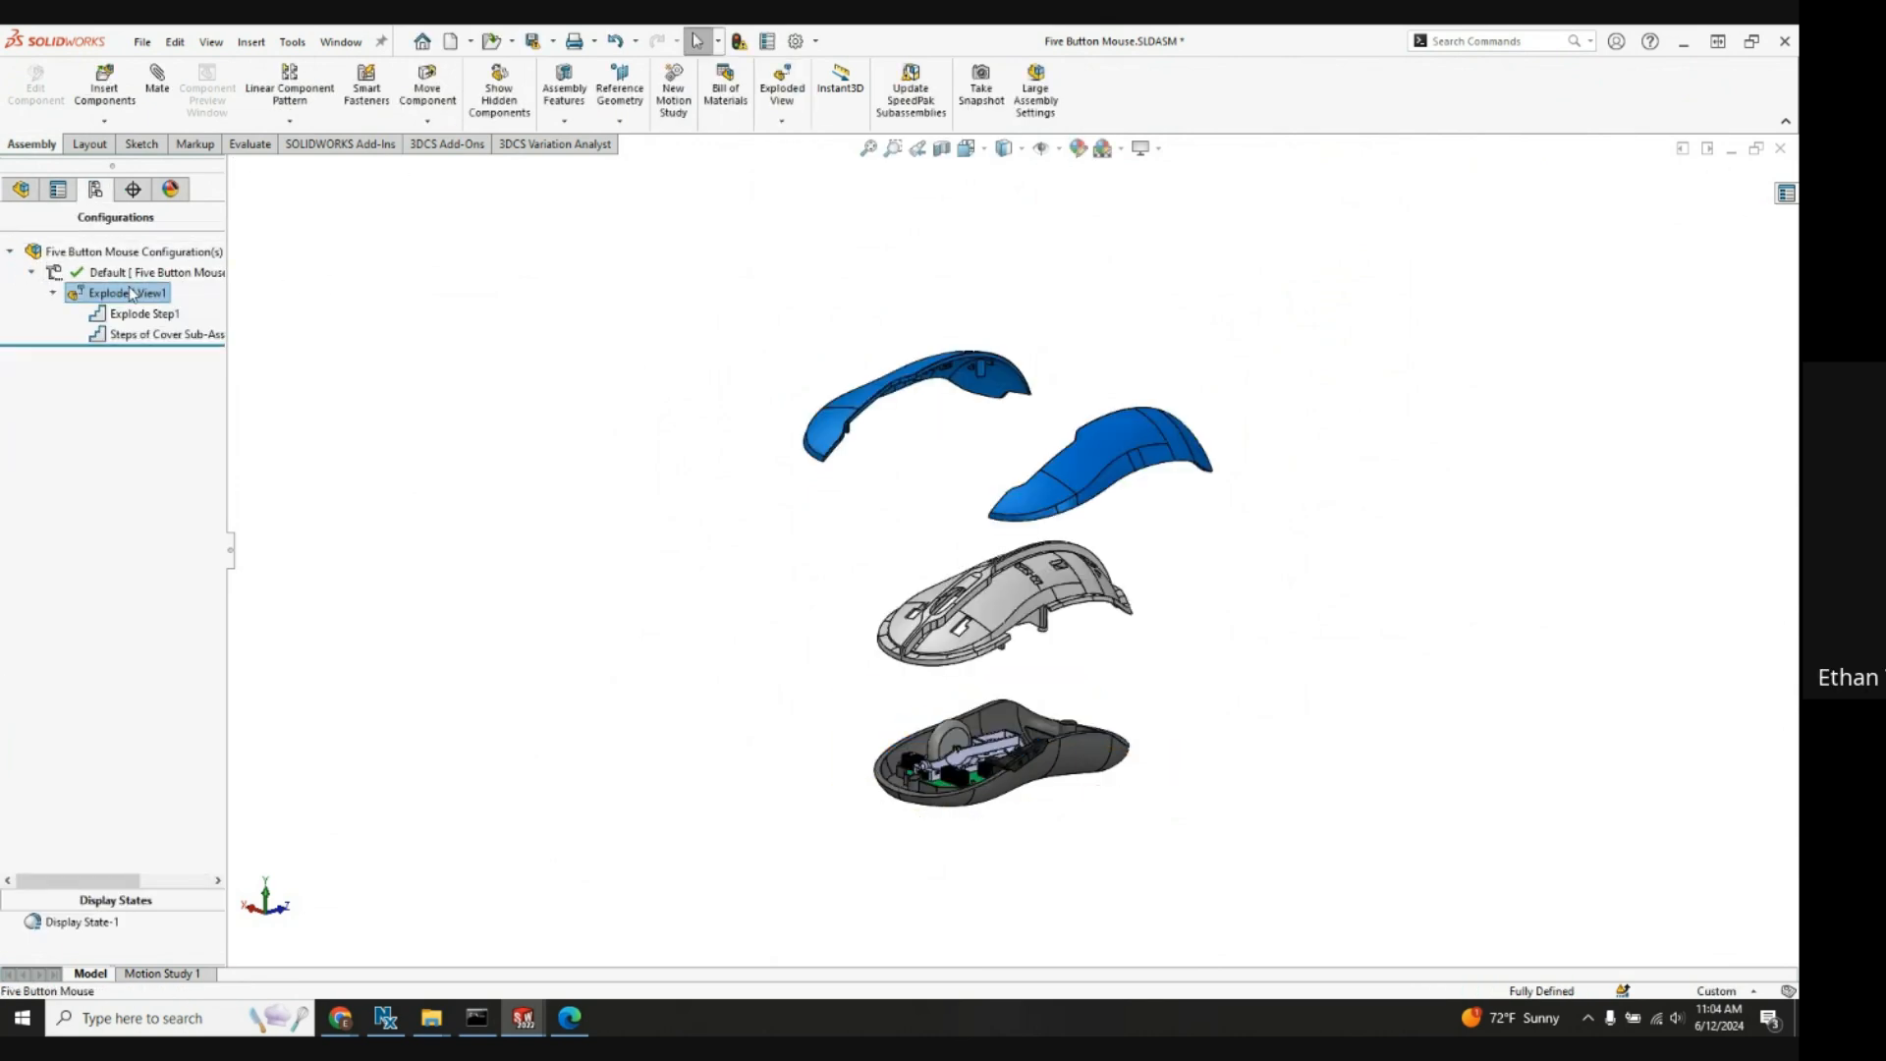